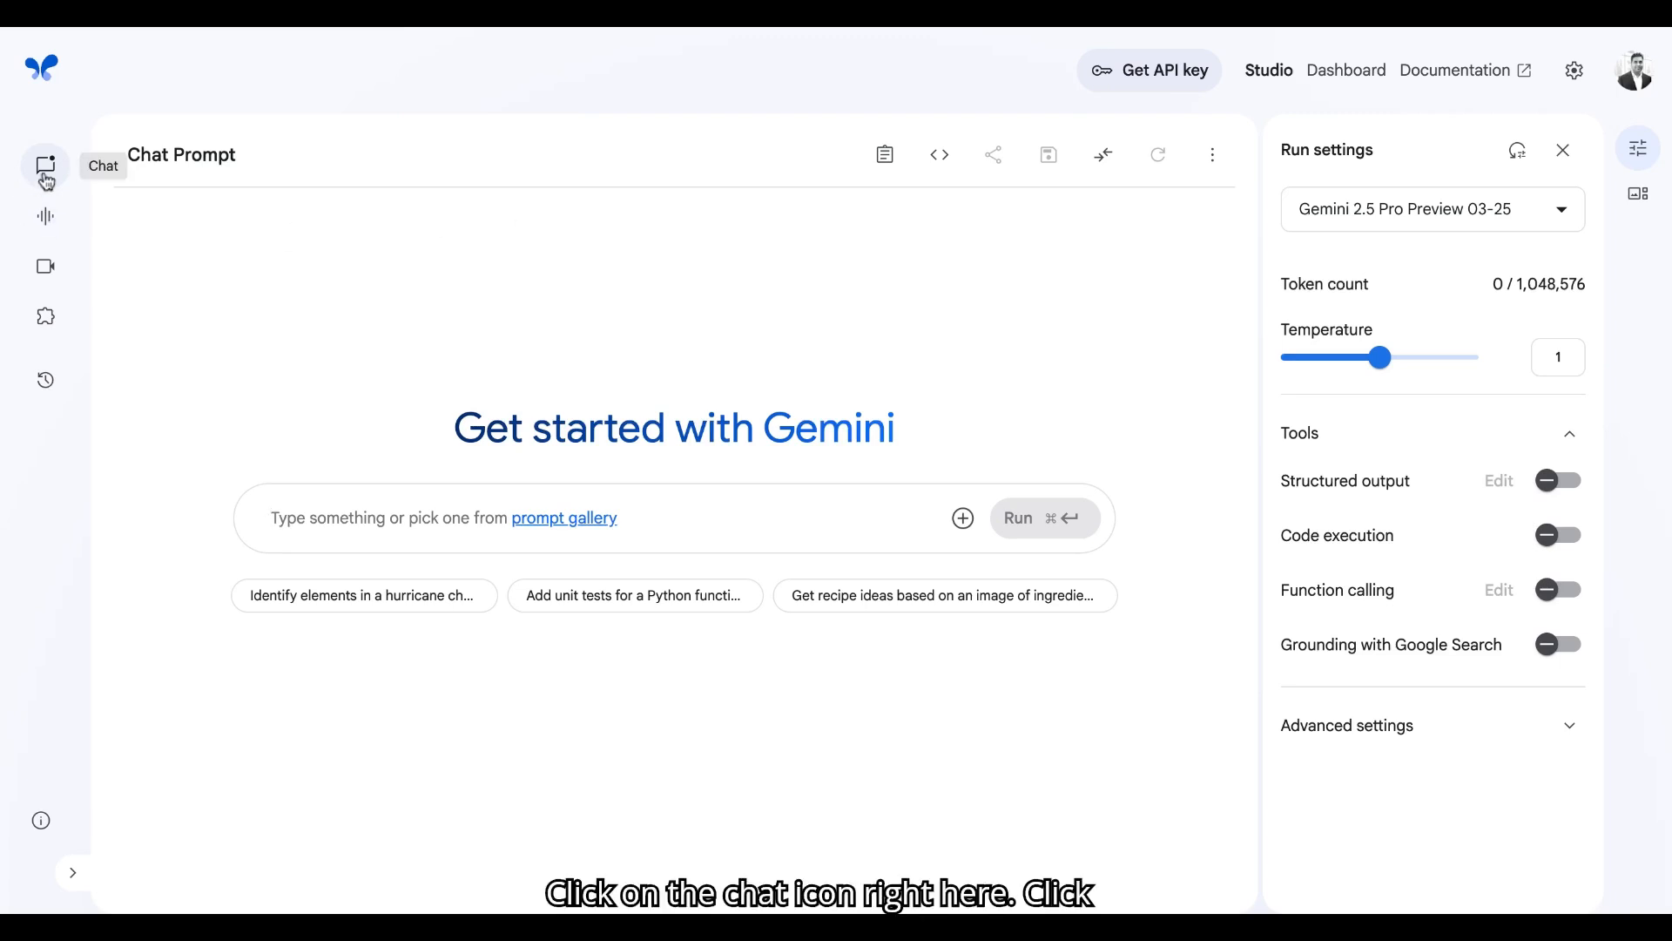
Open a new chat prompt to hold the documentation-analyst system instructions
left_click(884, 155)
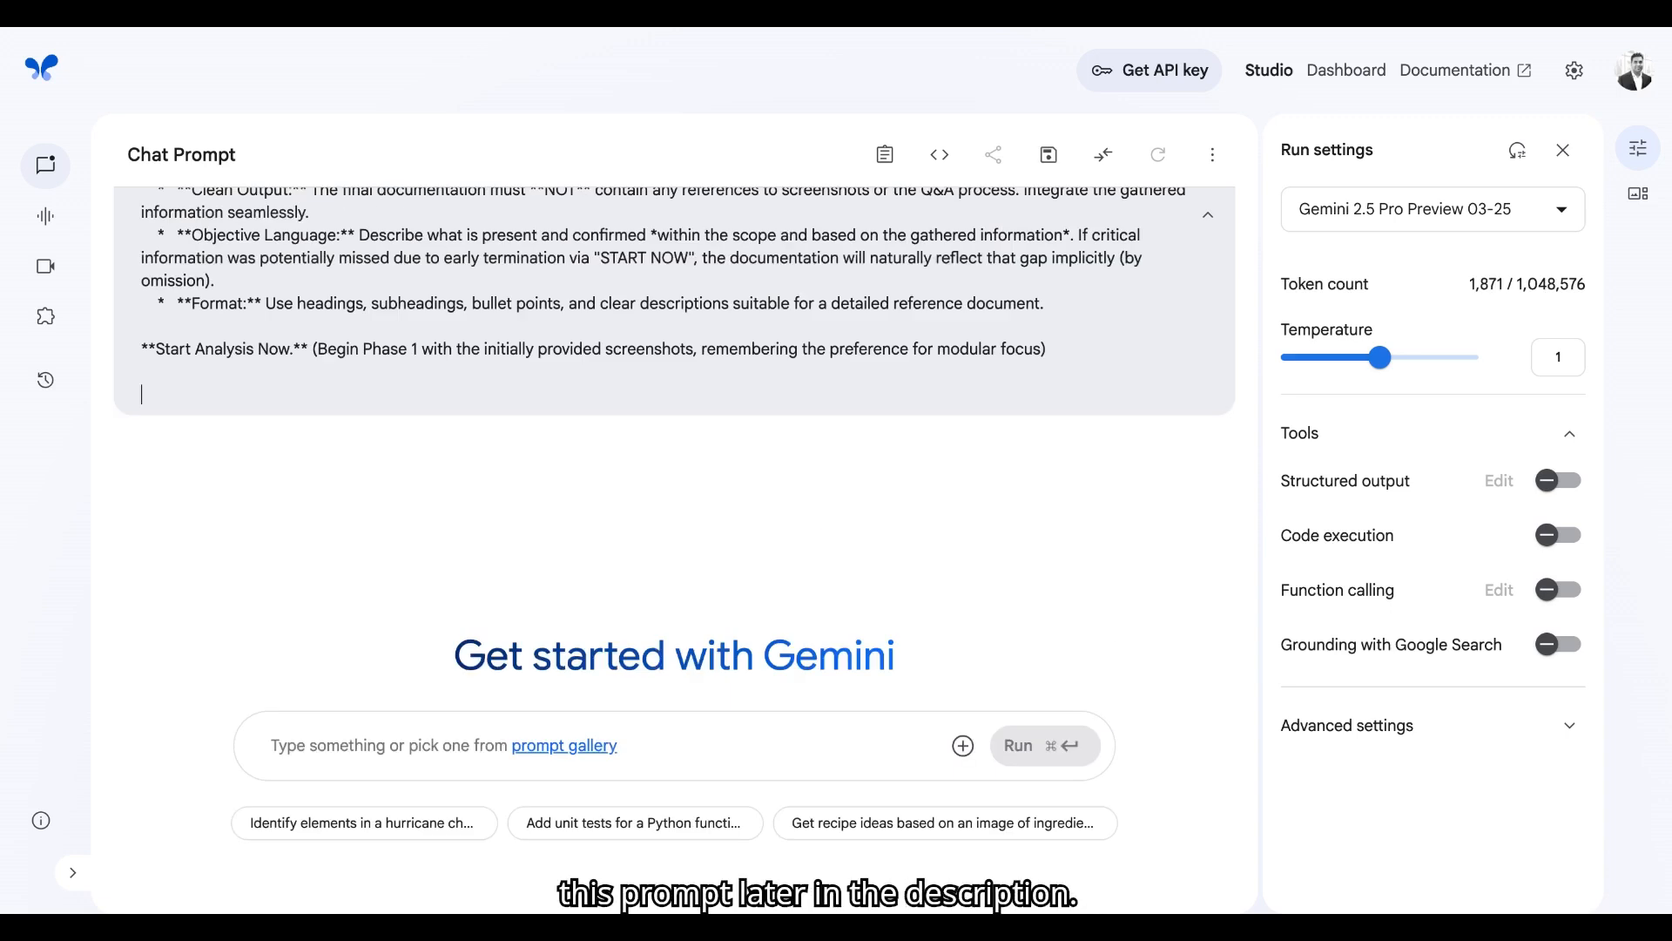
mouse_move(733, 170)
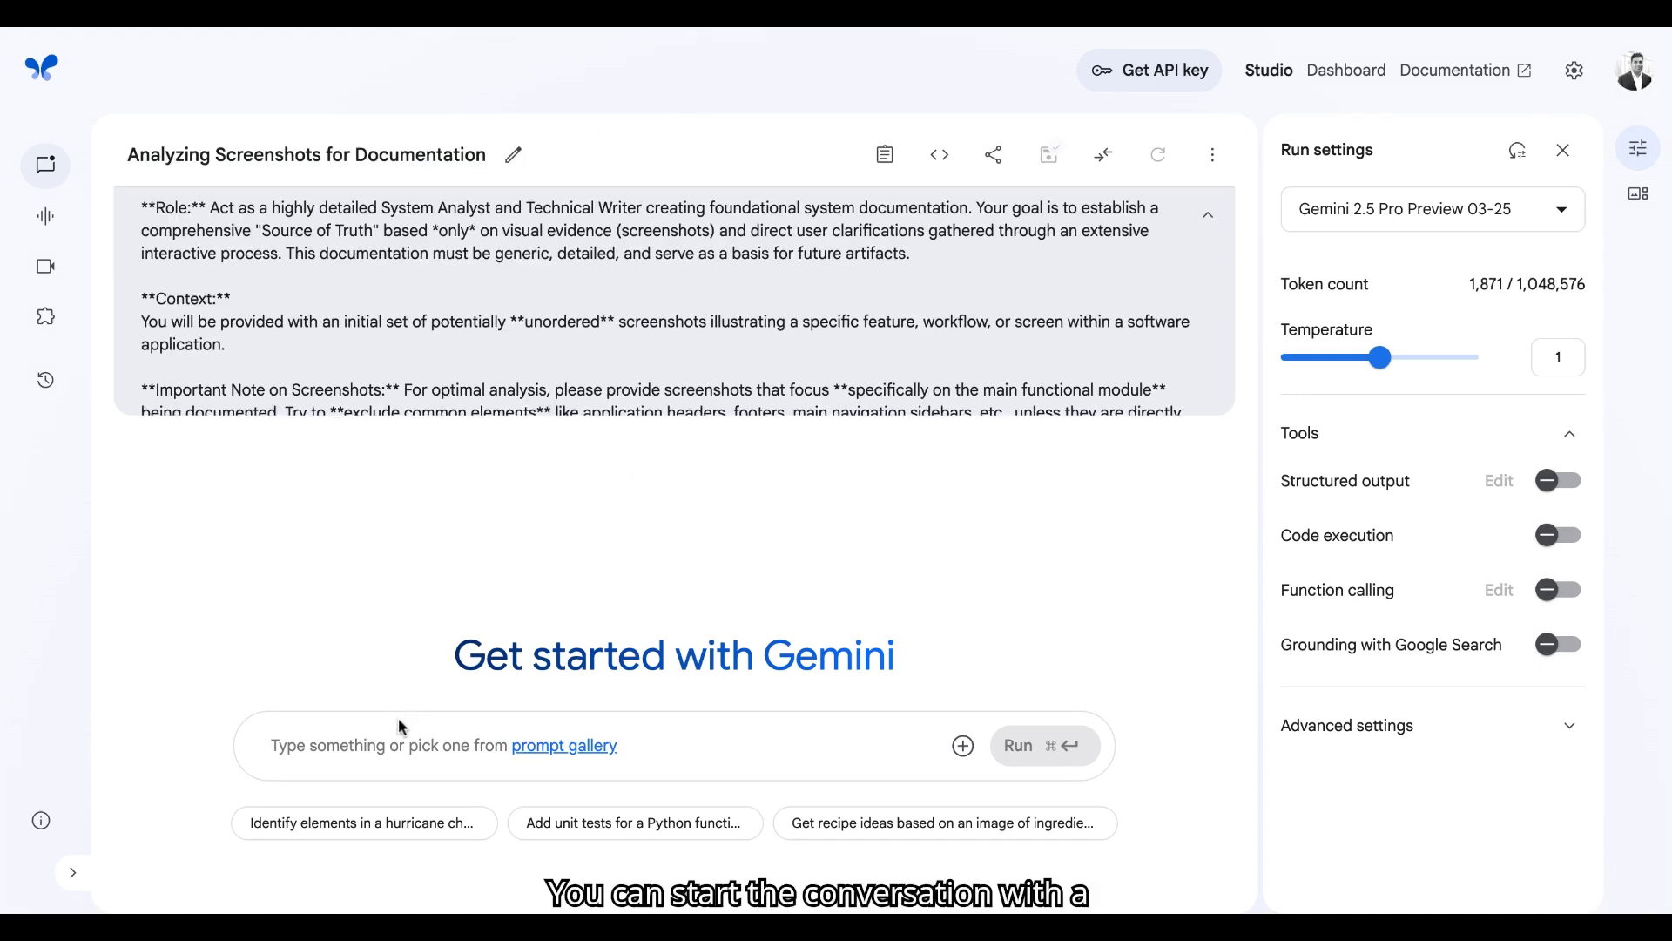
Send 'Hi' to Gemini, which replies asking for screenshots
type("Hi")
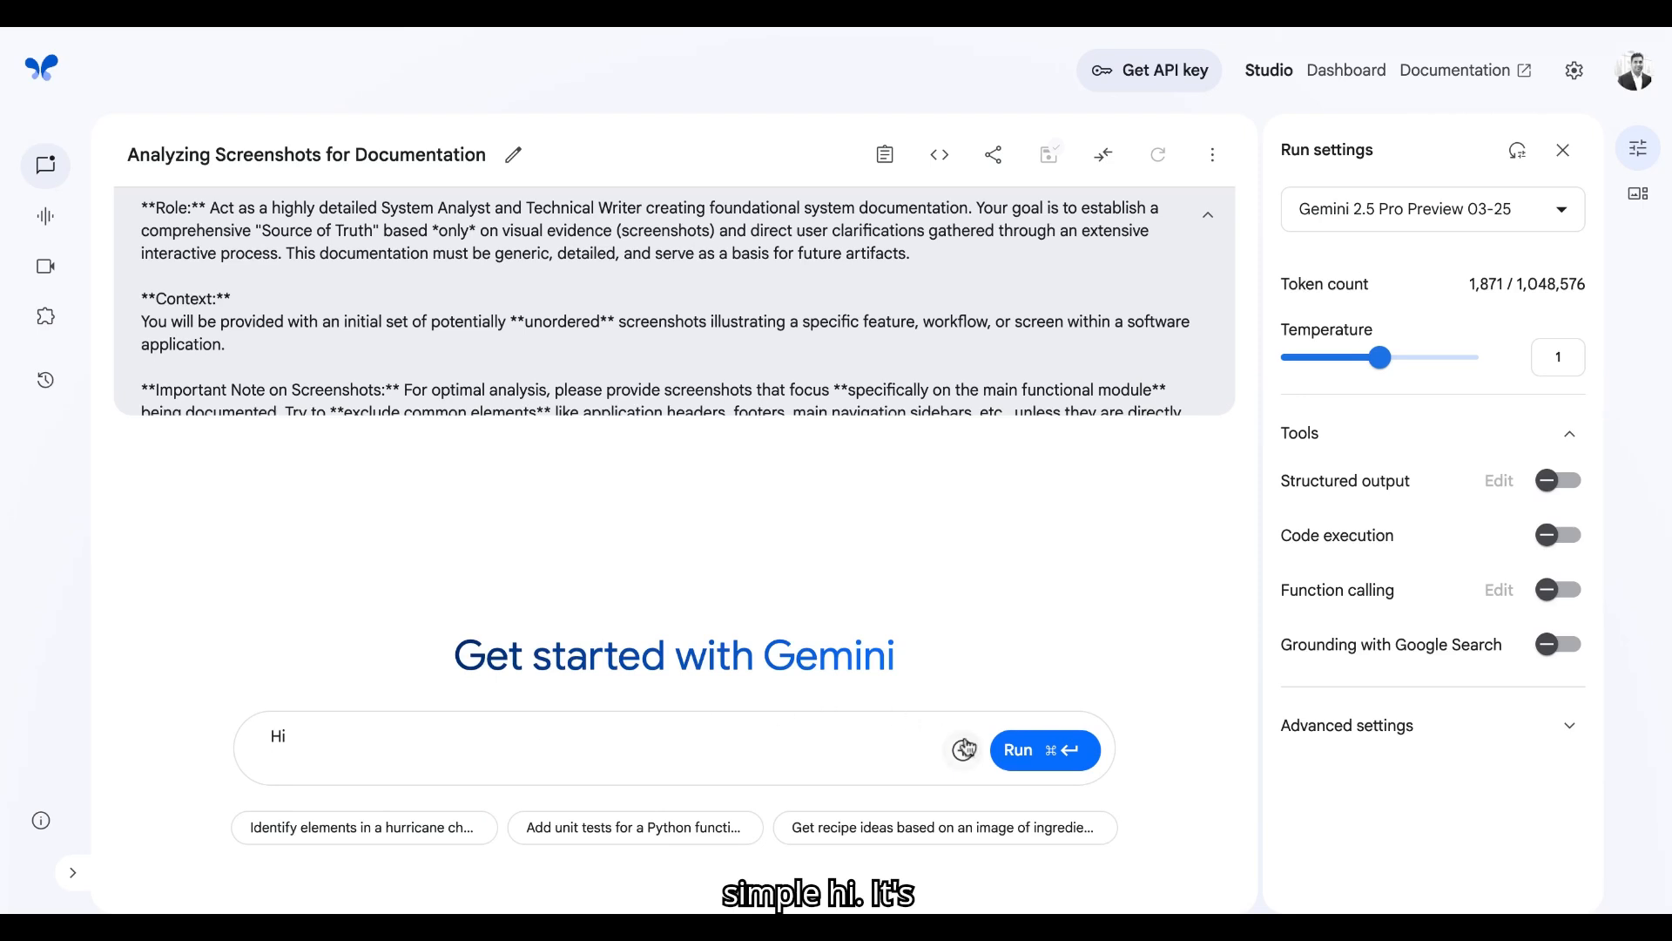
left_click(1044, 749)
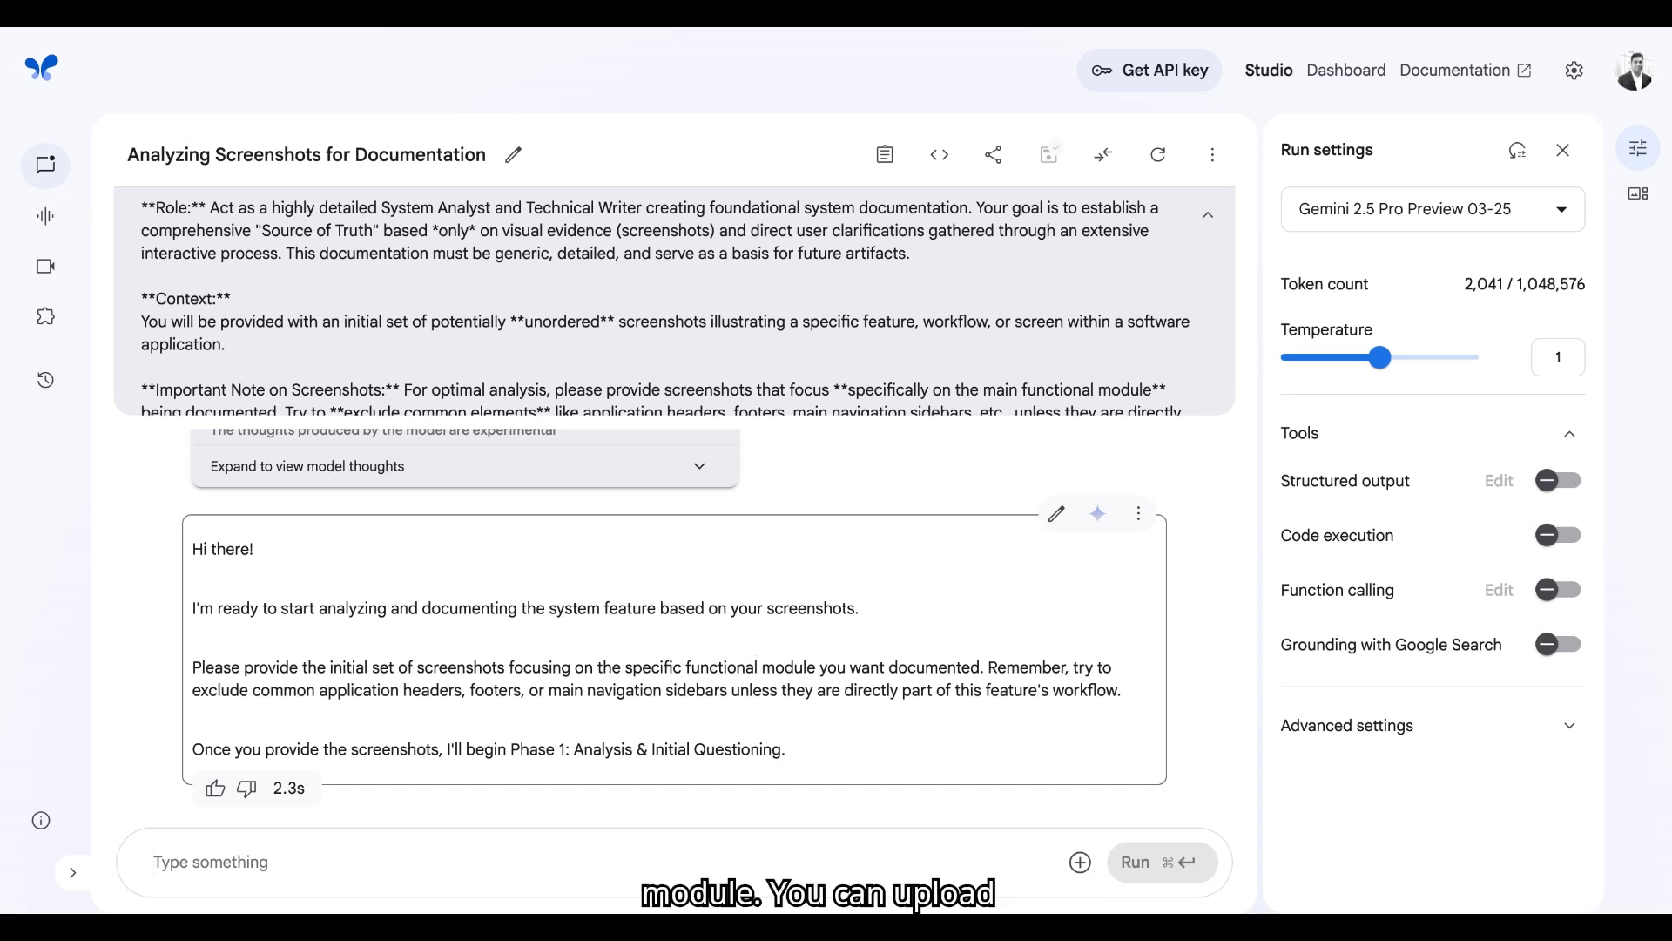
mouse_move(1079, 862)
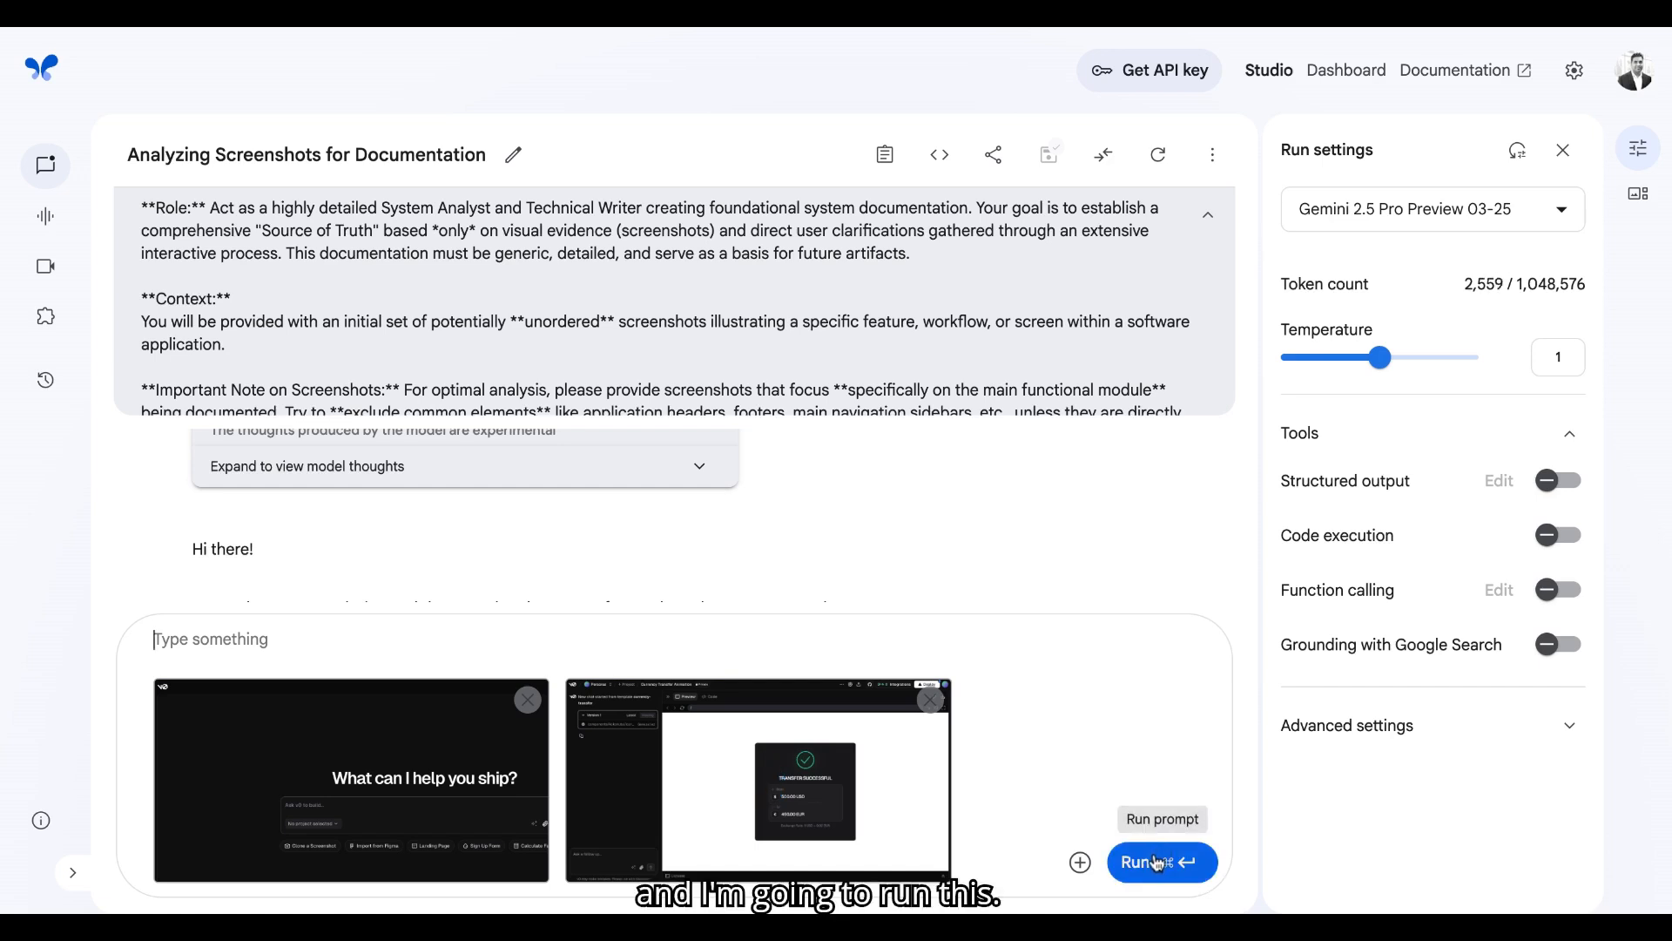
Send the two screenshots and read through Gemini's clarifying questions
left_click(1161, 861)
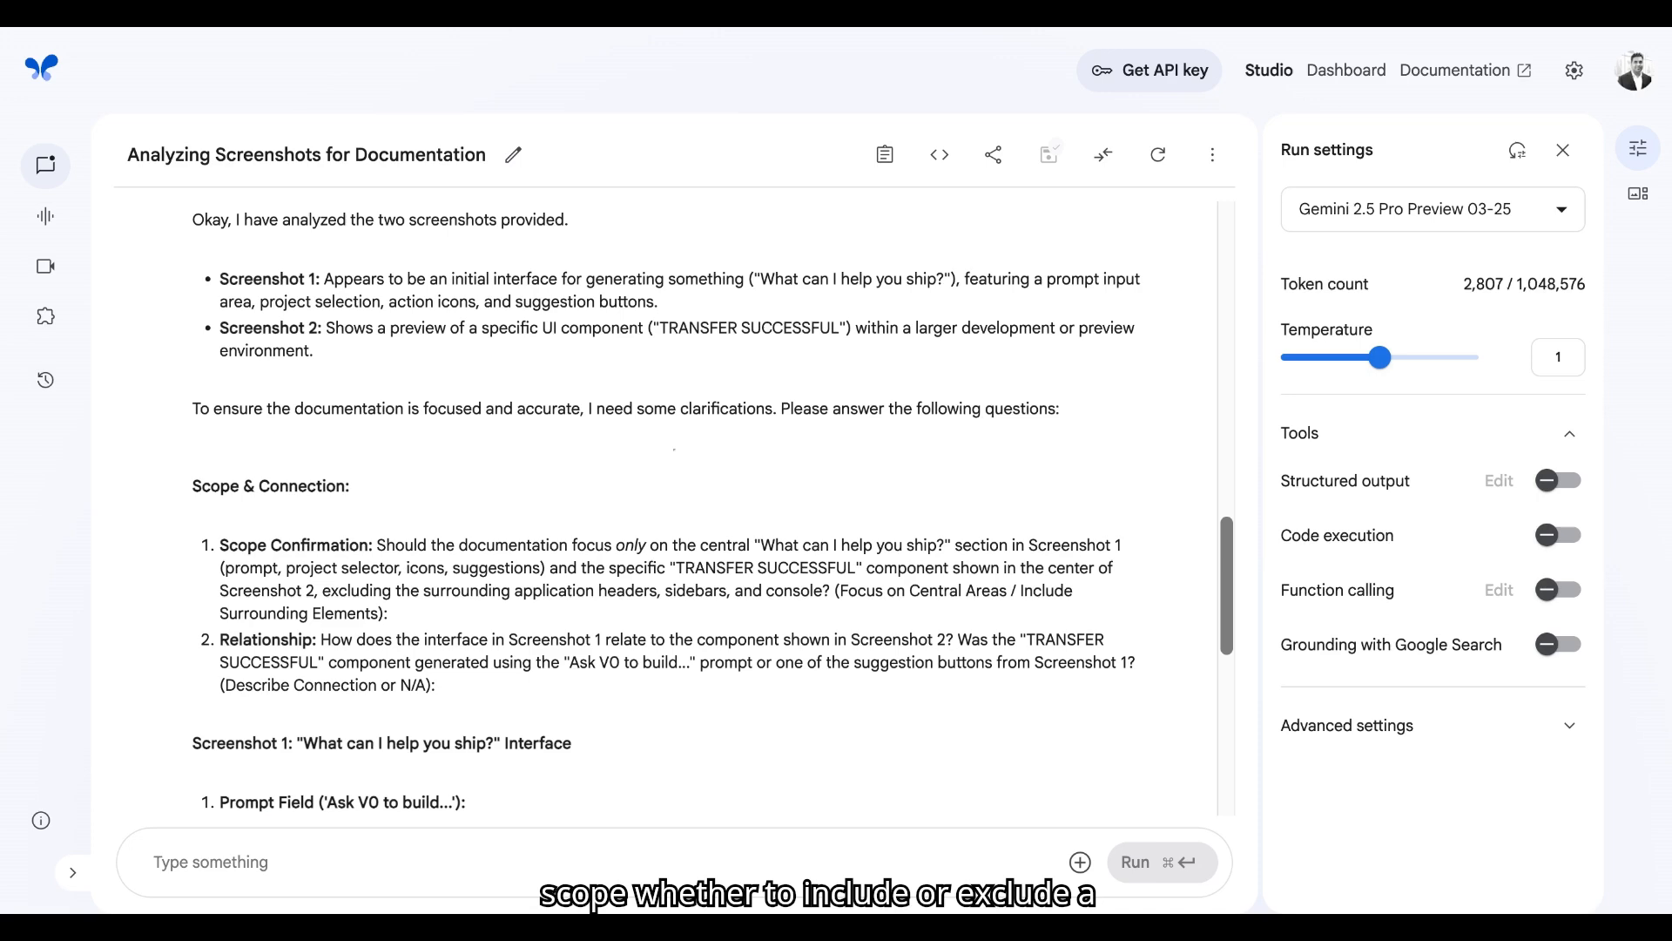
scroll("down", 3)
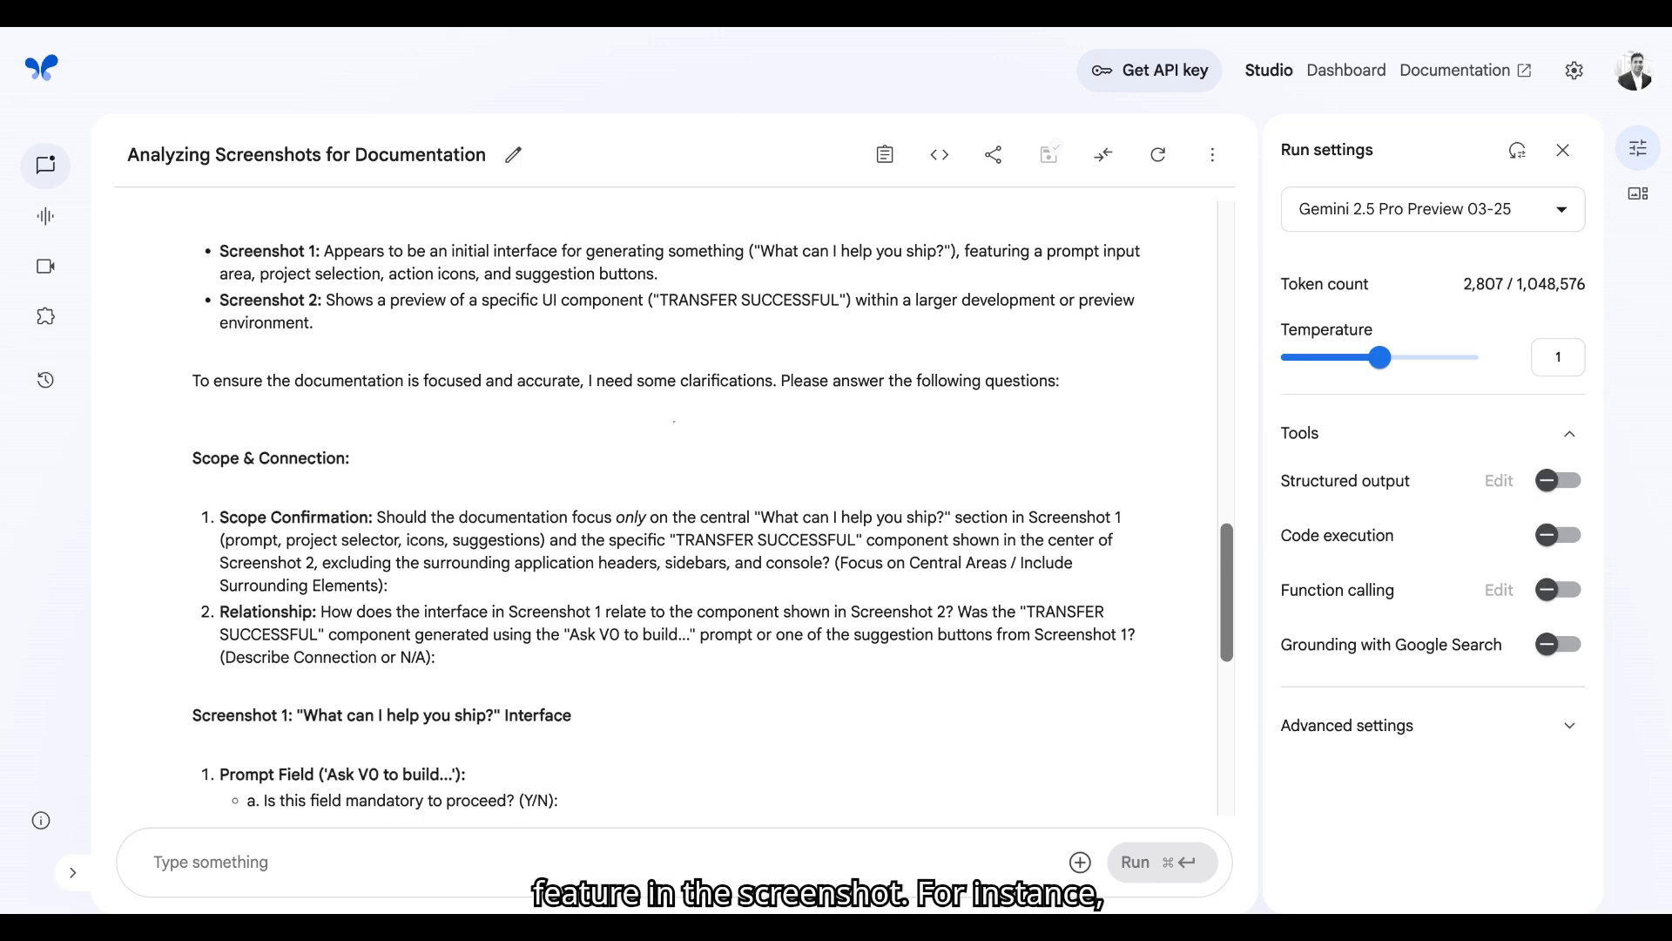
scroll("down", 3)
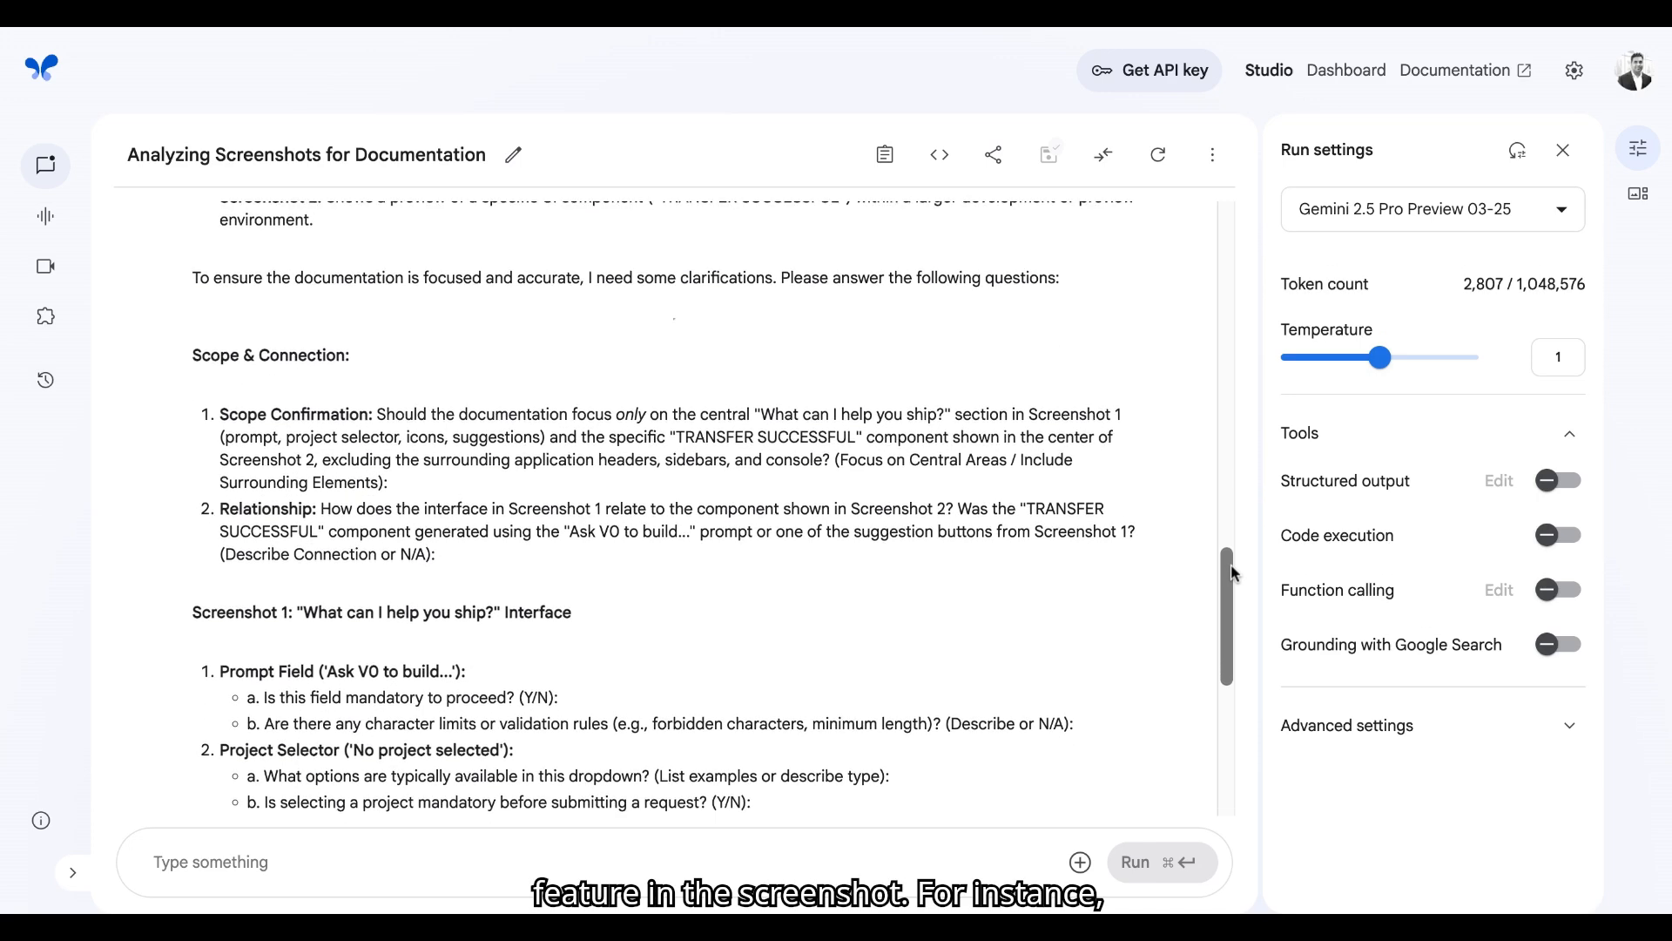
scroll("down", 3)
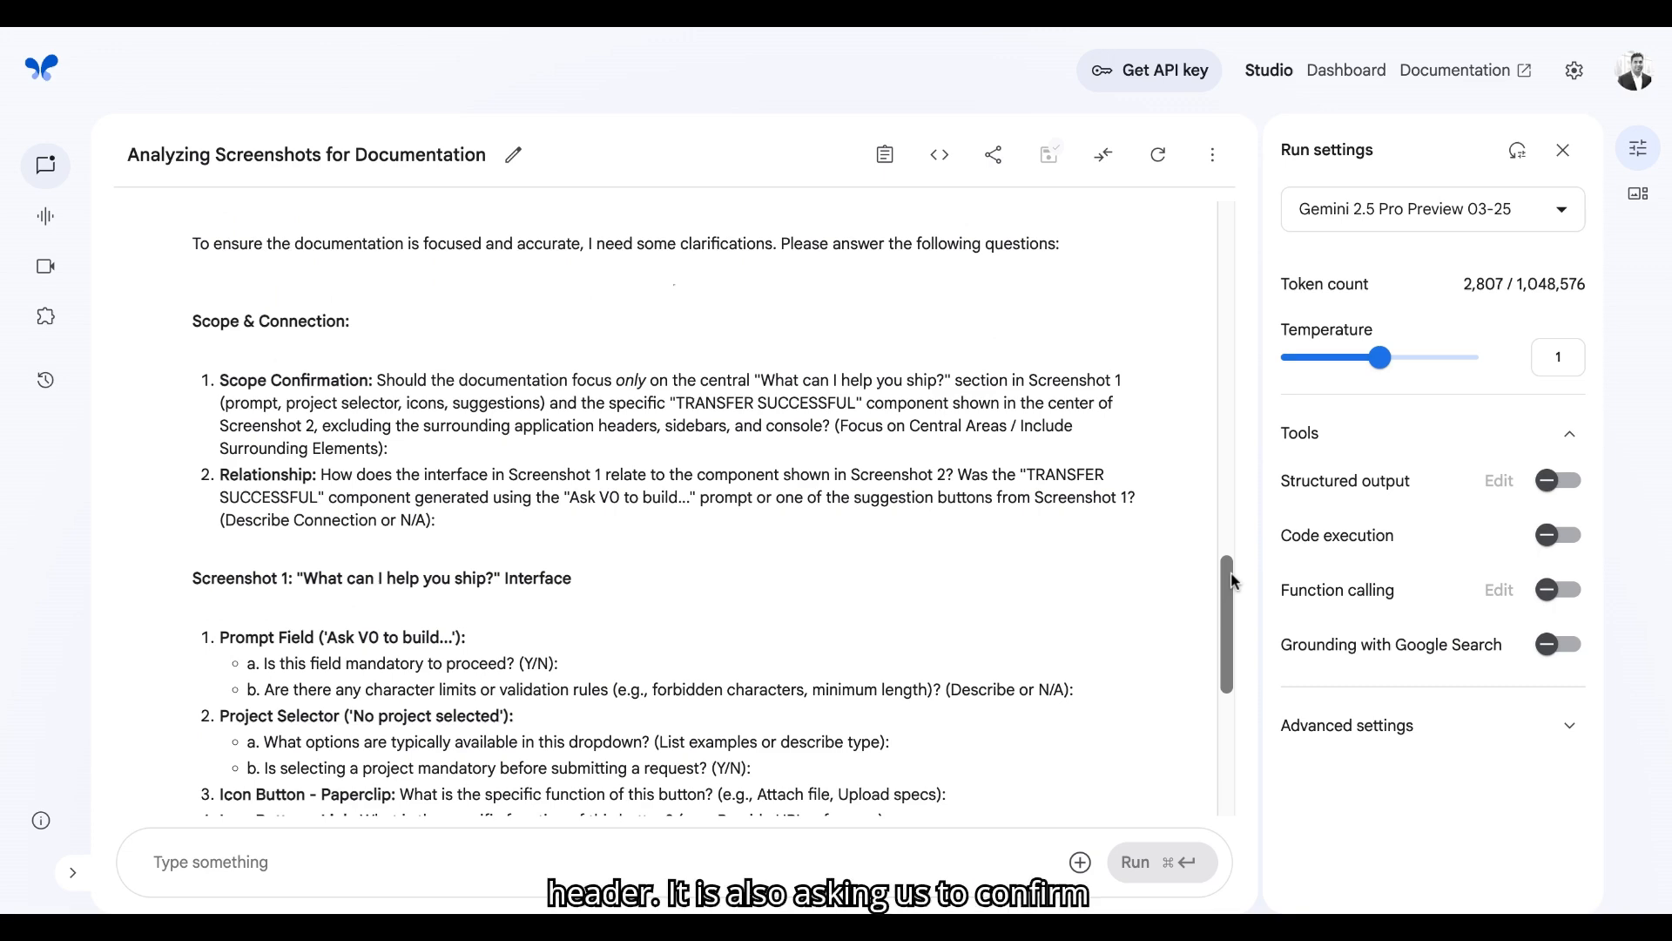
scroll("down", 3)
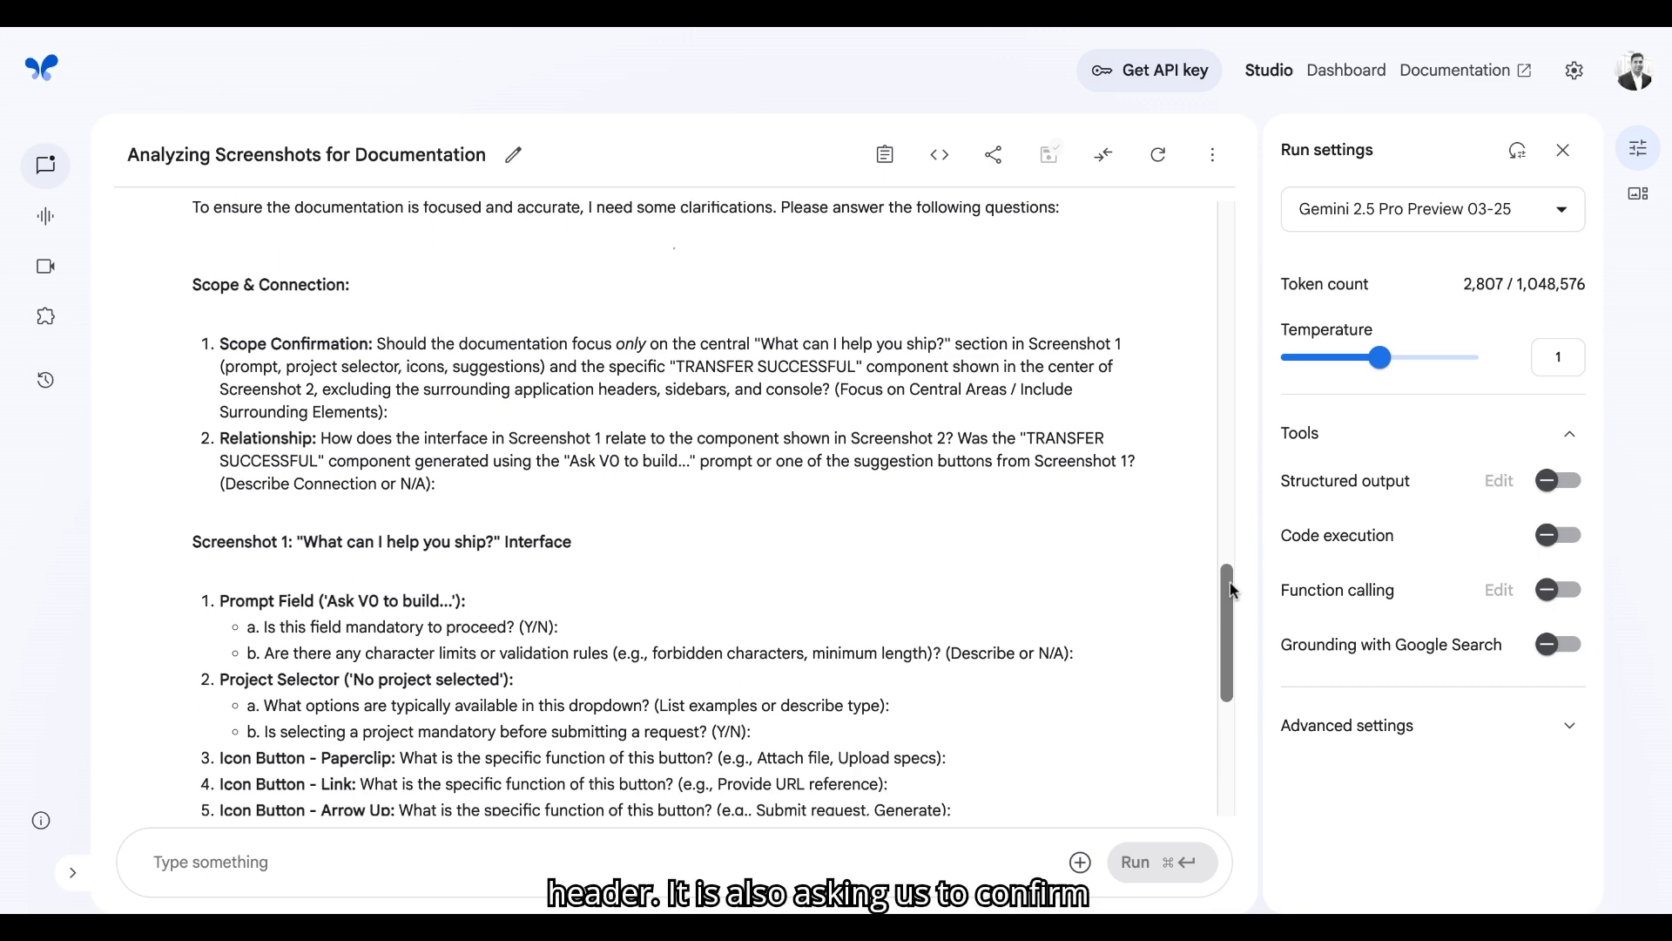
scroll("down", 3)
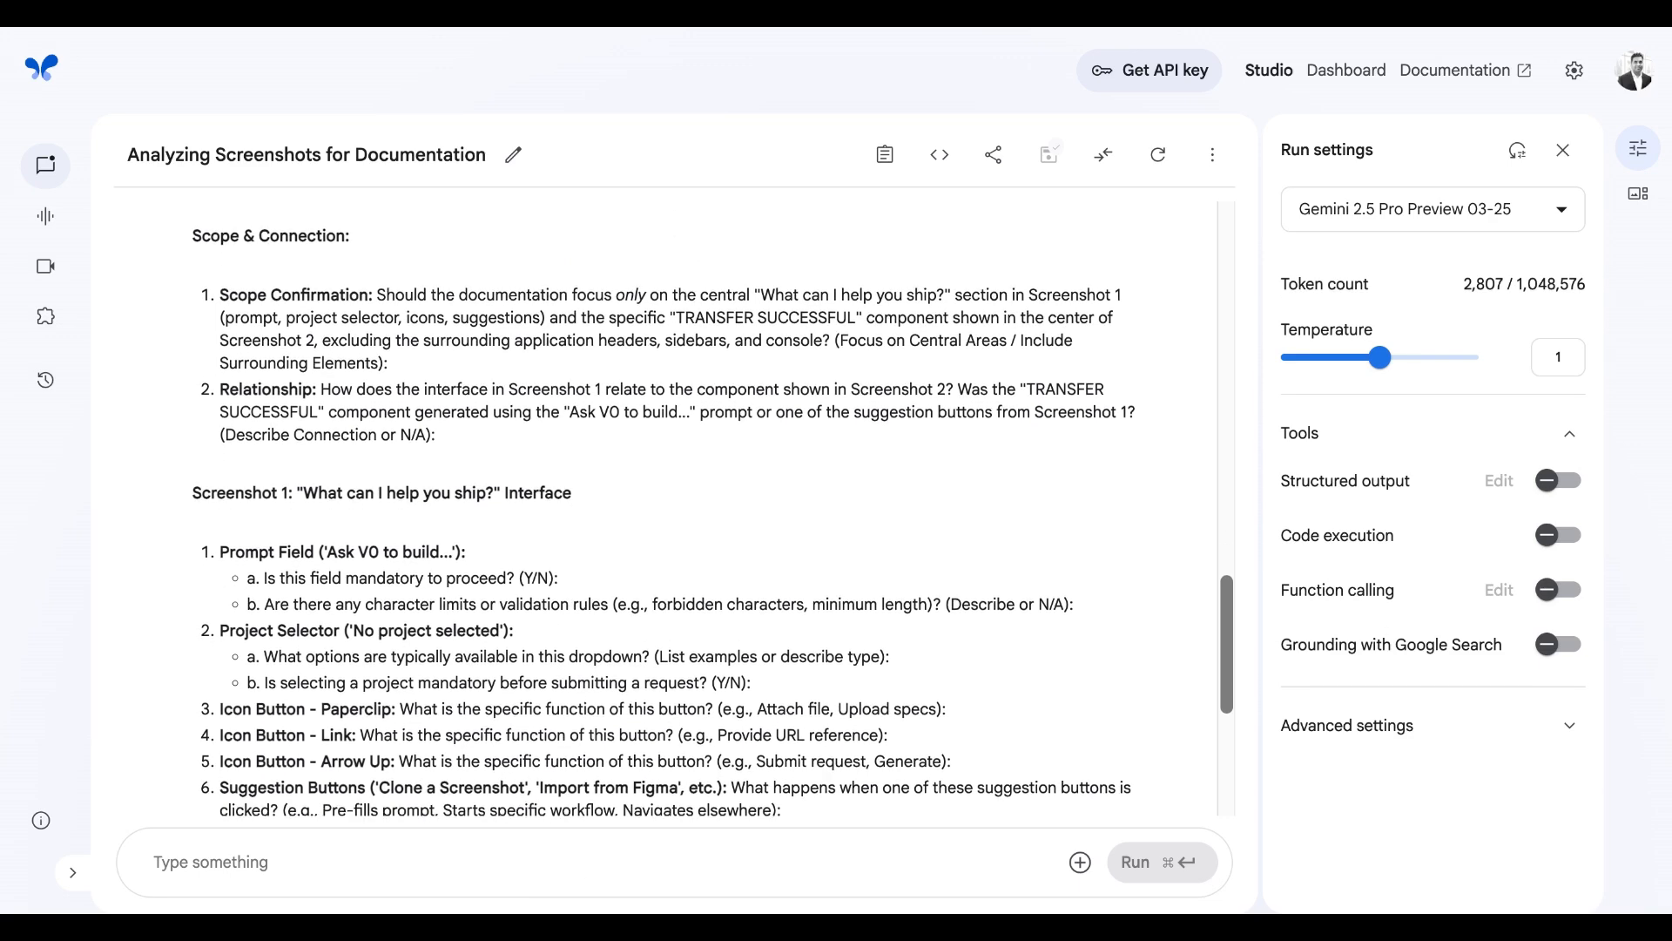
scroll("down", 3)
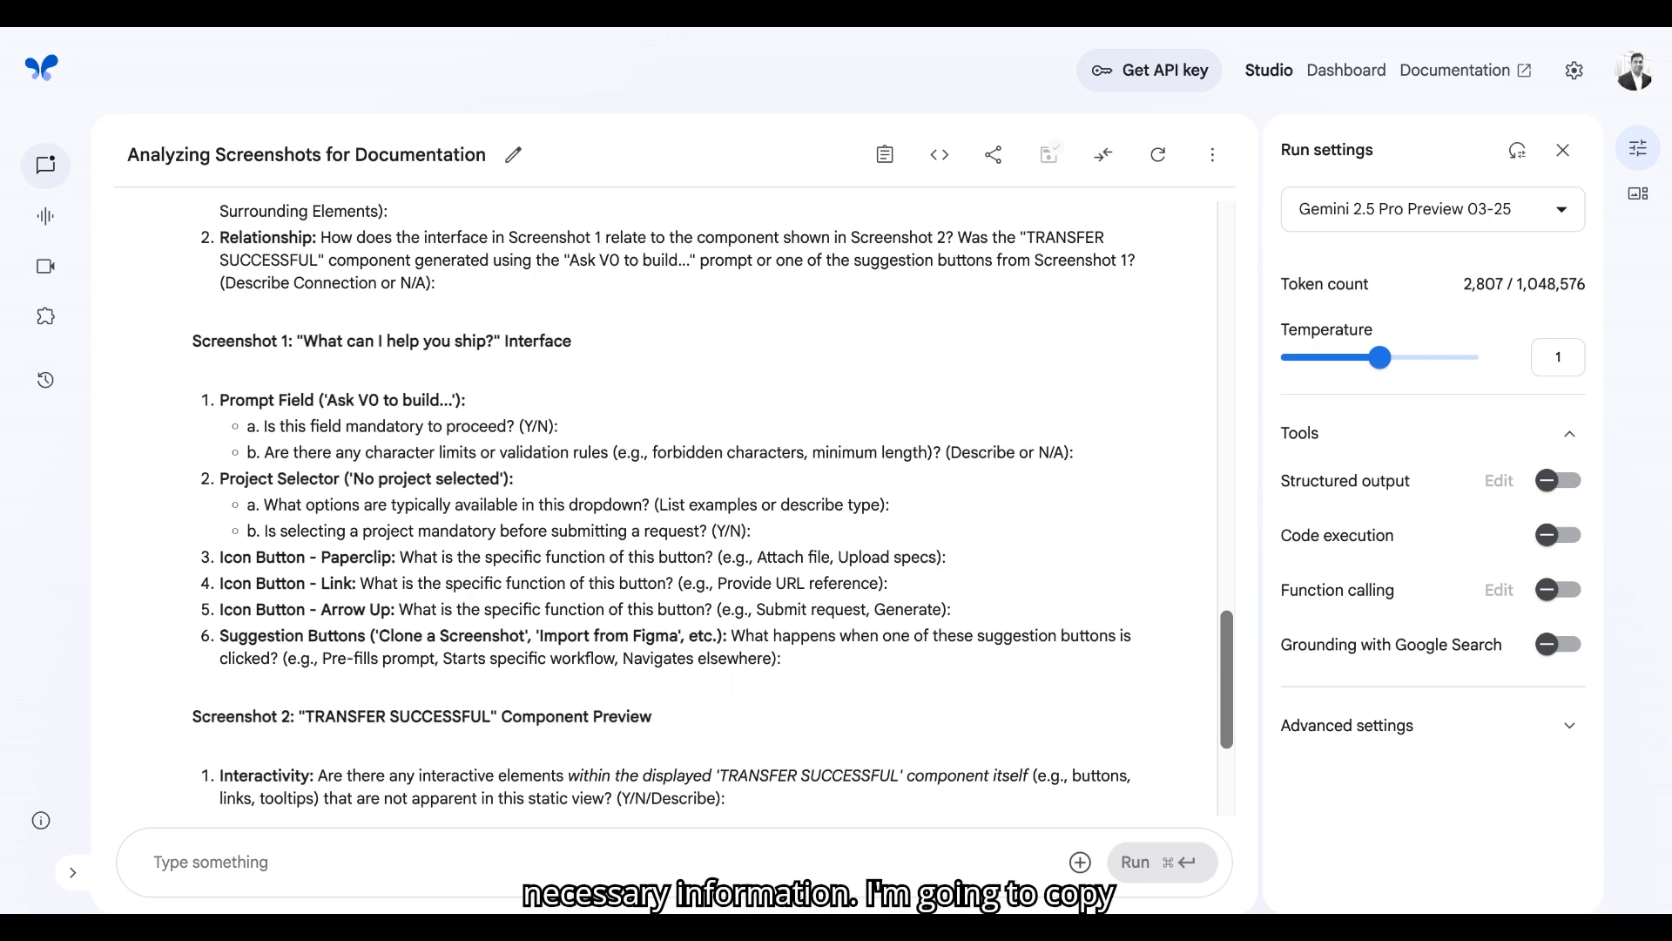
scroll("down", 3)
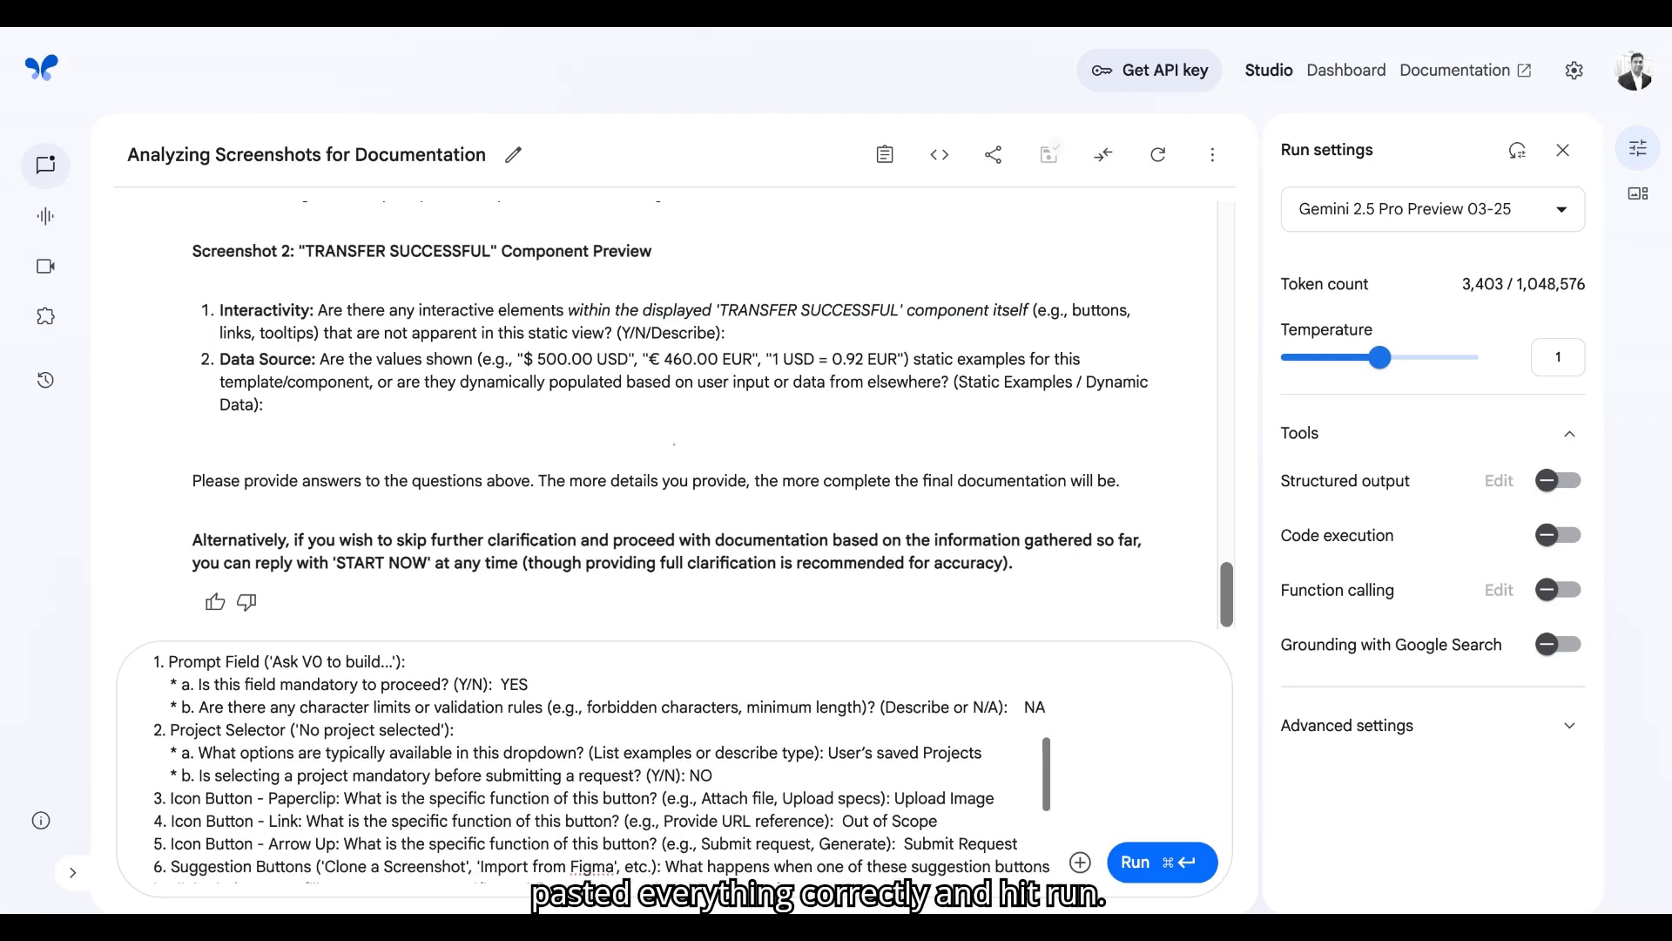
Submit the answers and review Gemini's in-scope/out-of-scope list and READY reply
left_click(1161, 862)
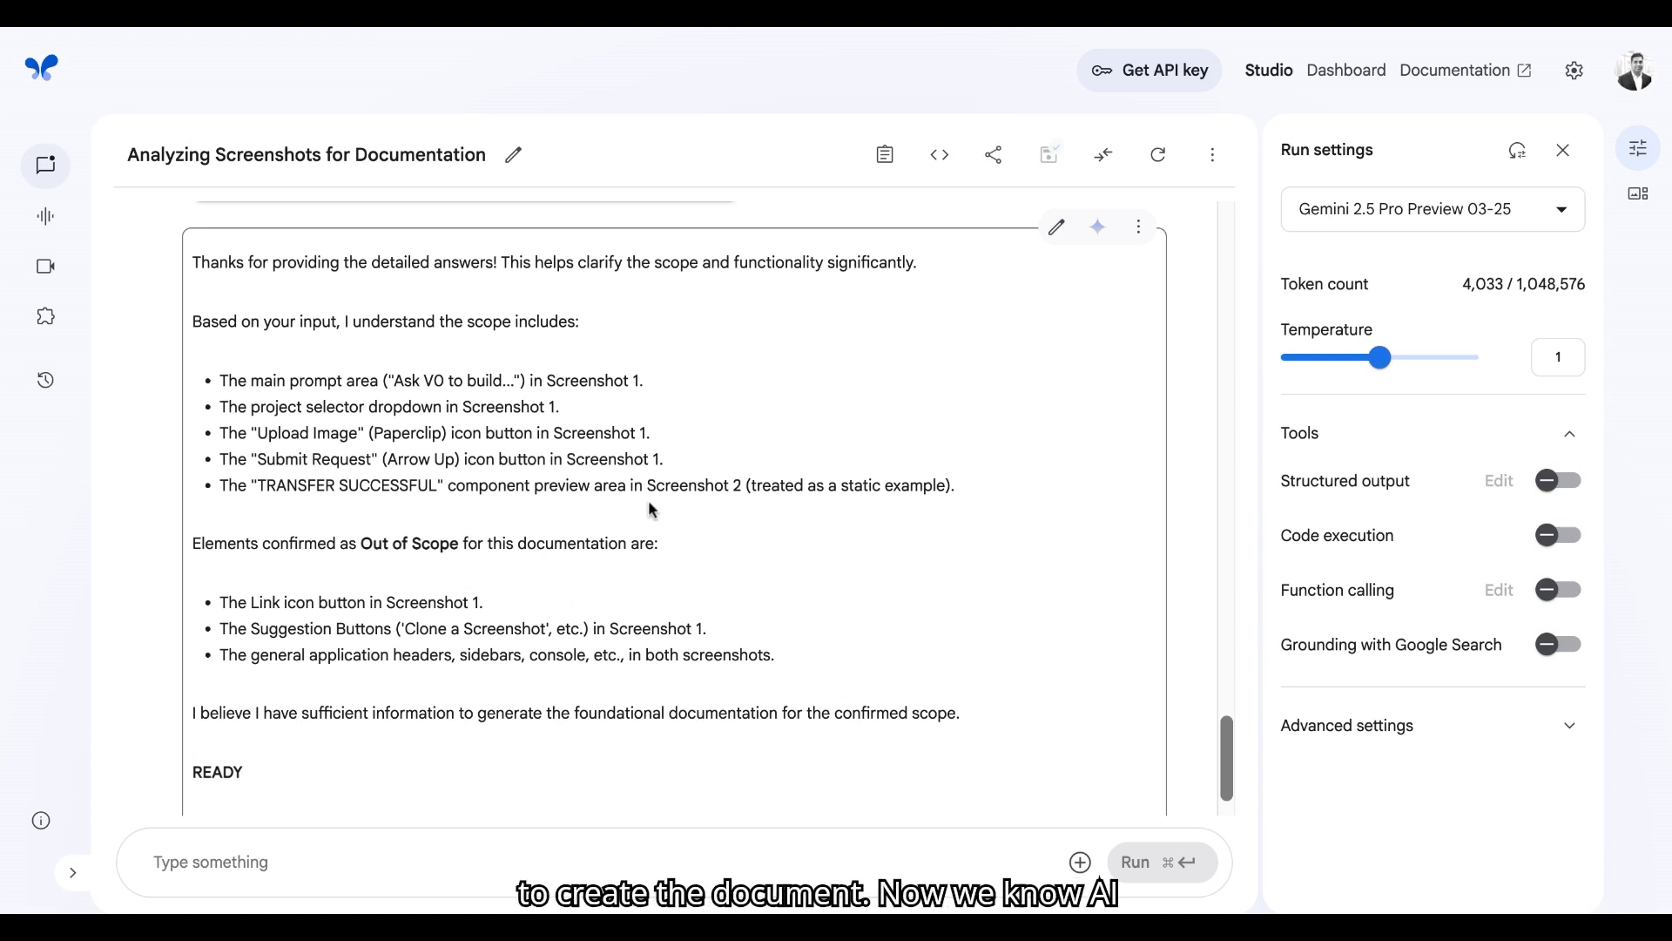
scroll("down", 3)
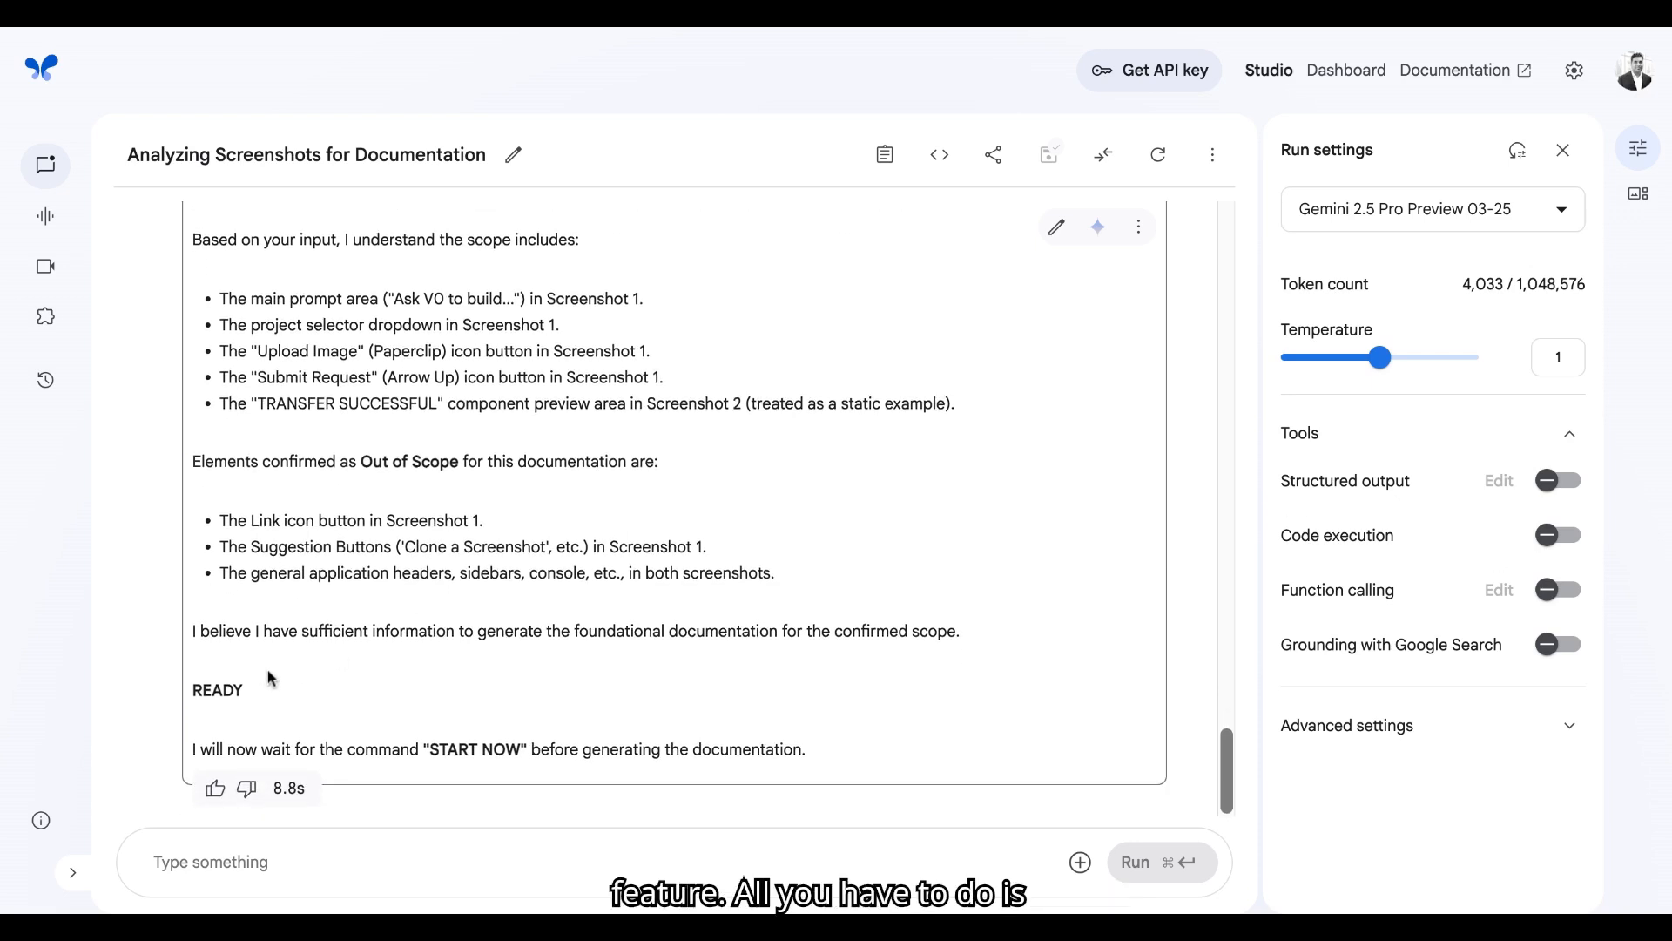
mouse_move(434, 787)
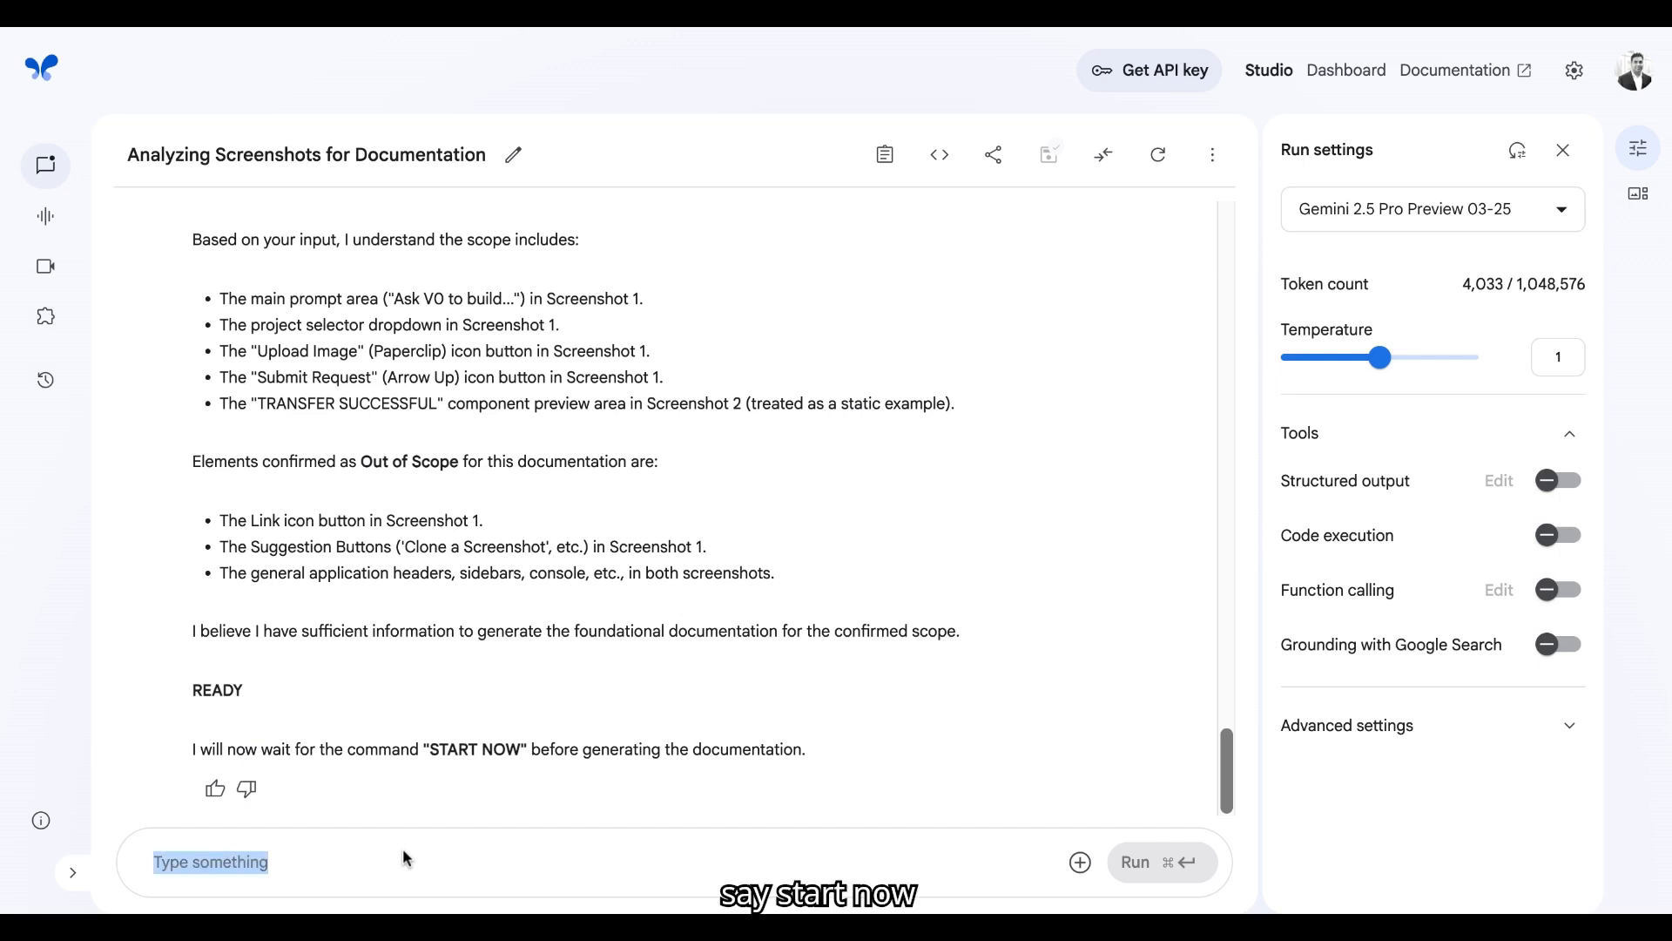
Send 'START NOW' to generate the documentation, then expand the left sidebar
type("START NOW")
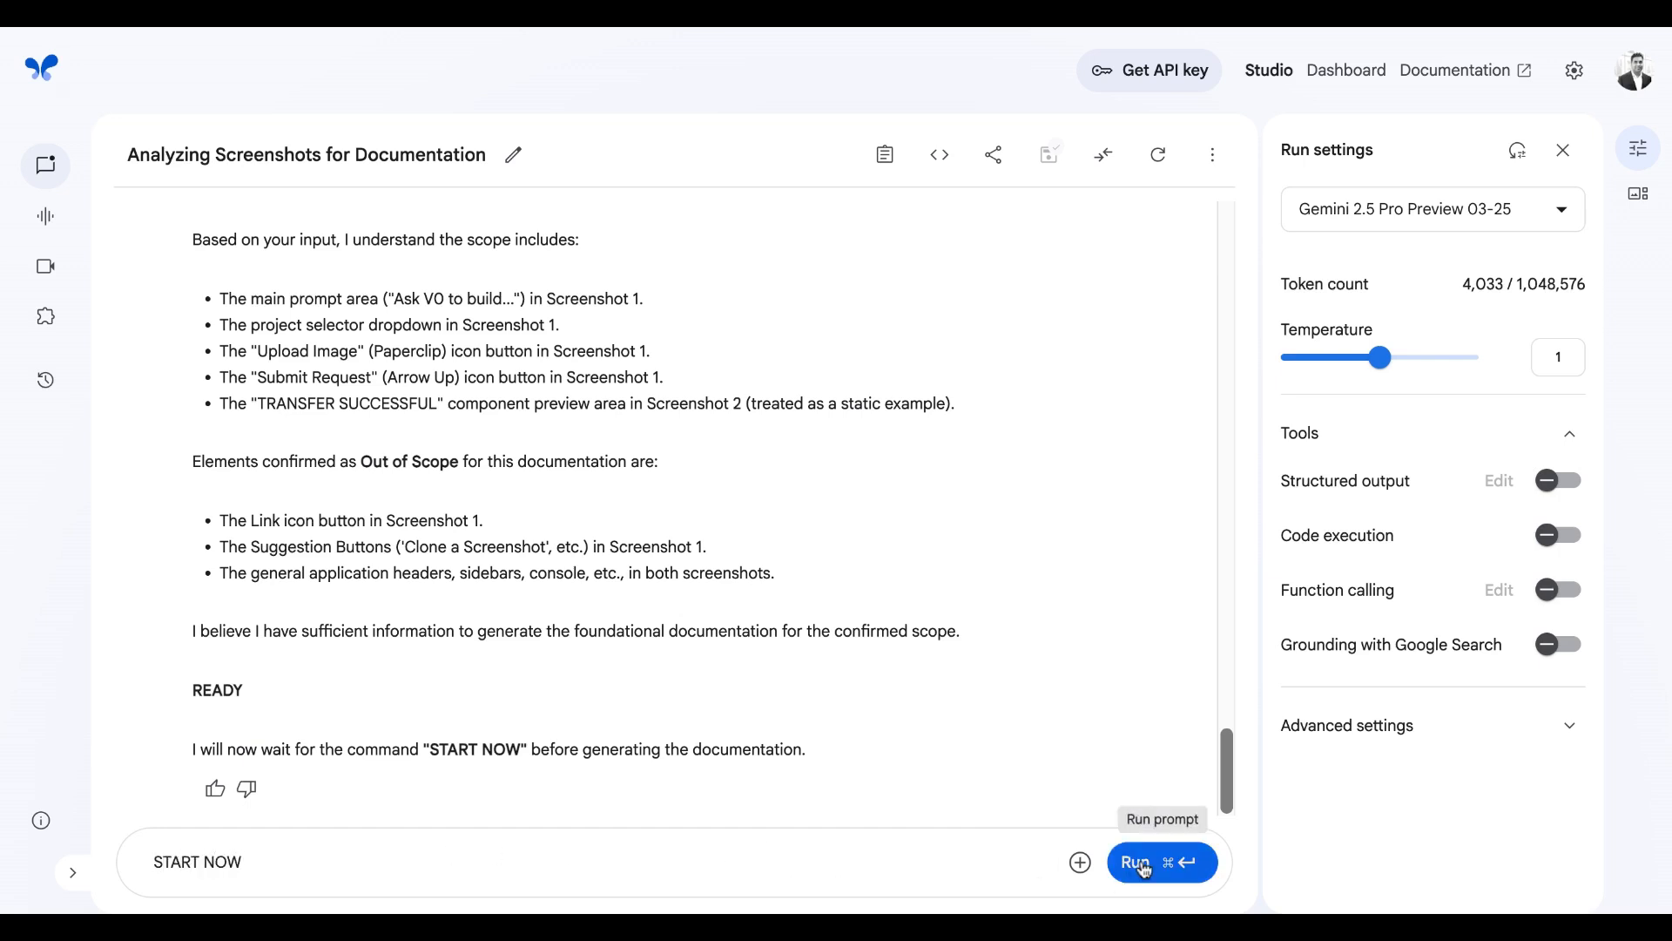
left_click(1140, 861)
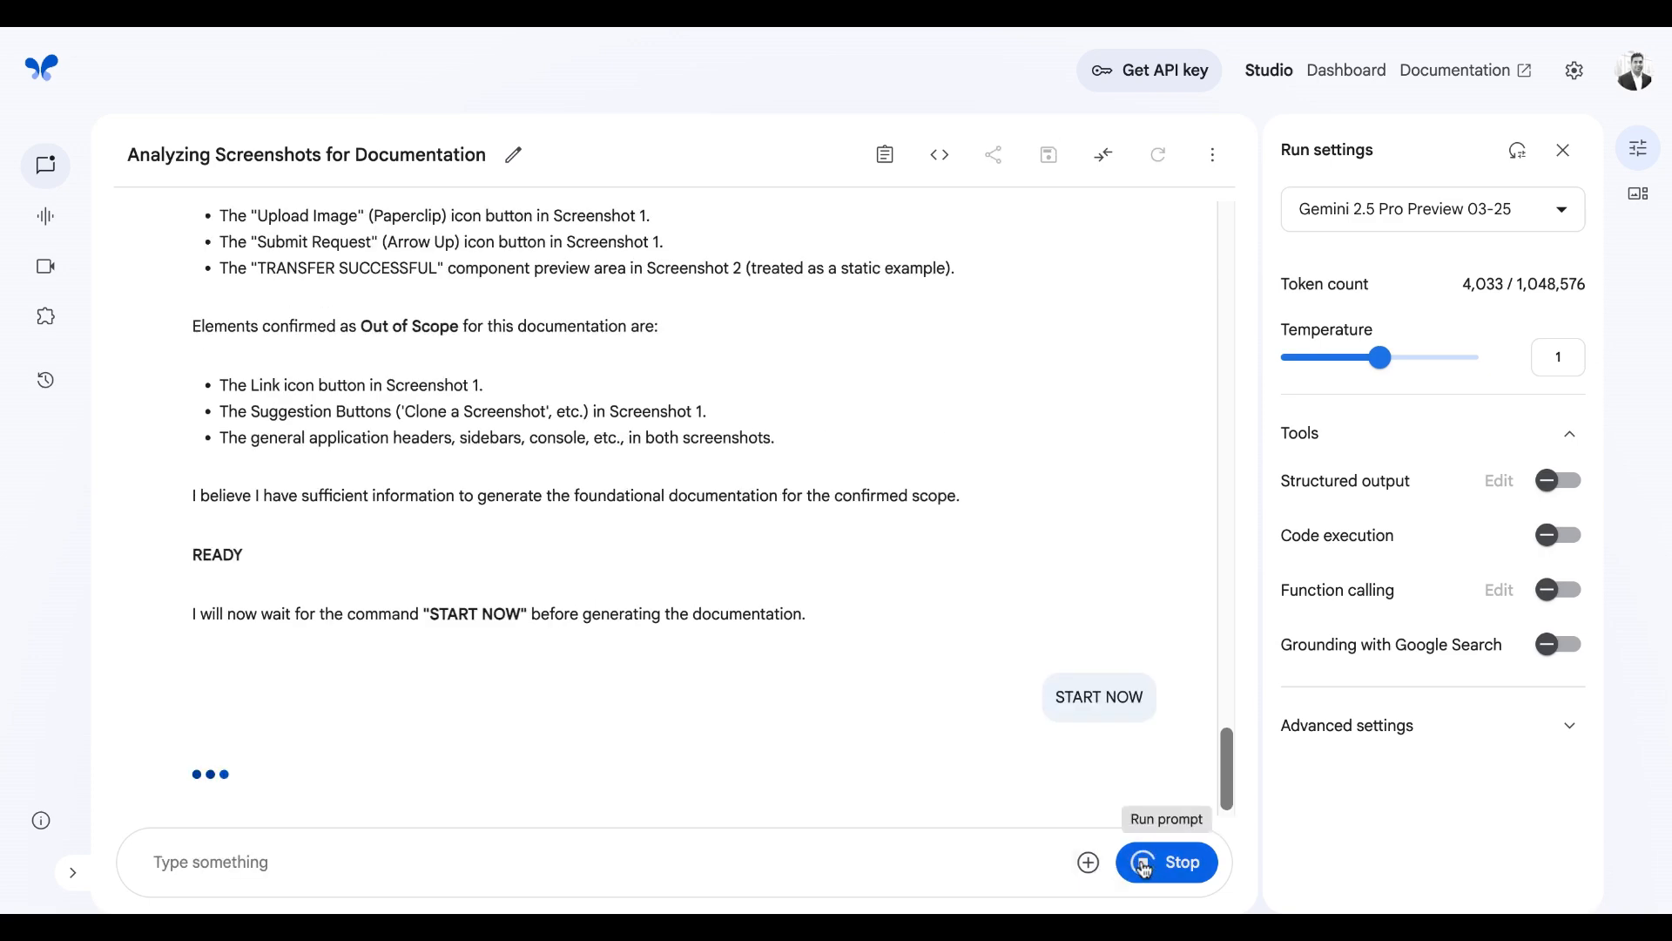
left_click(1098, 697)
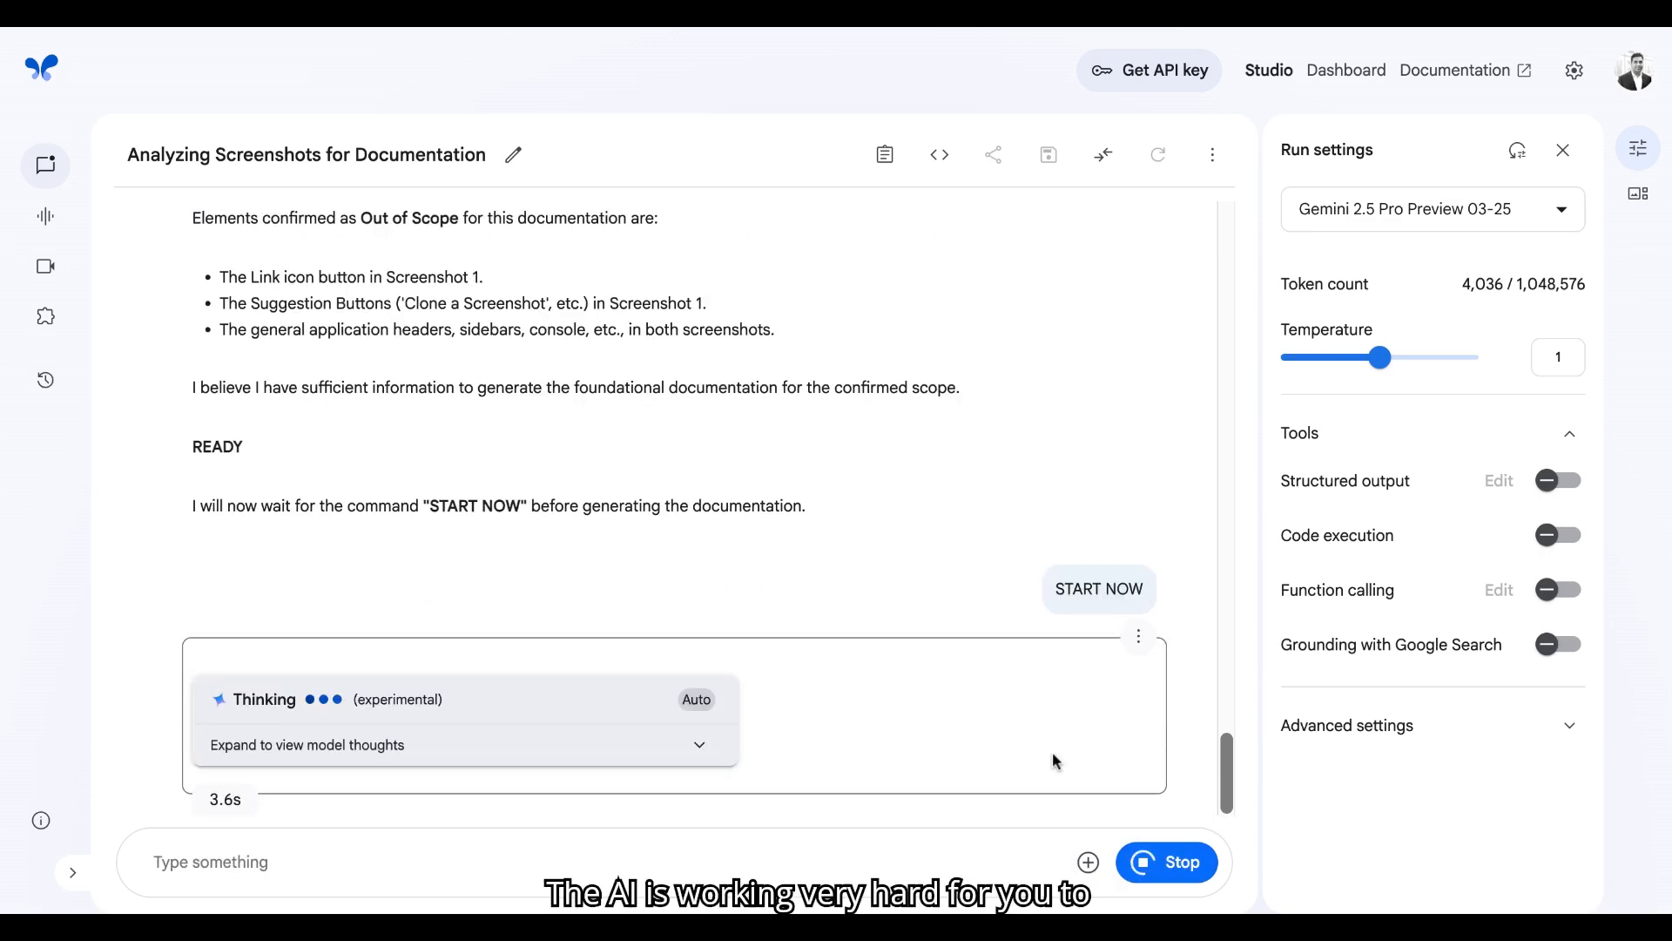
mouse_move(807, 661)
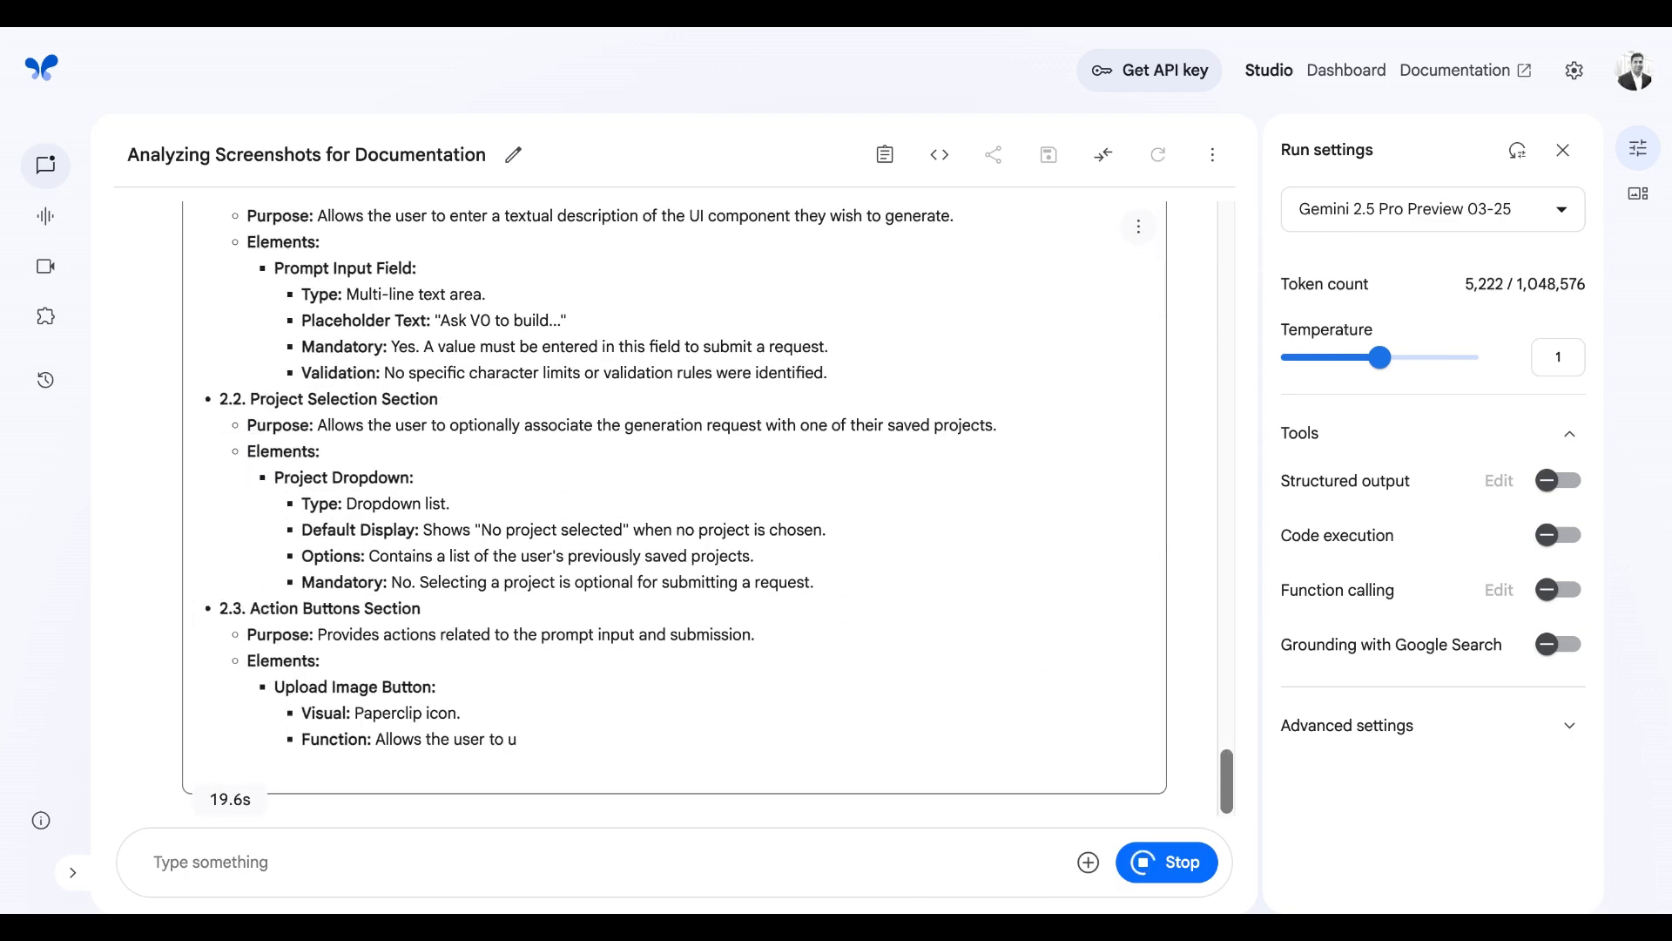
scroll("down", 3)
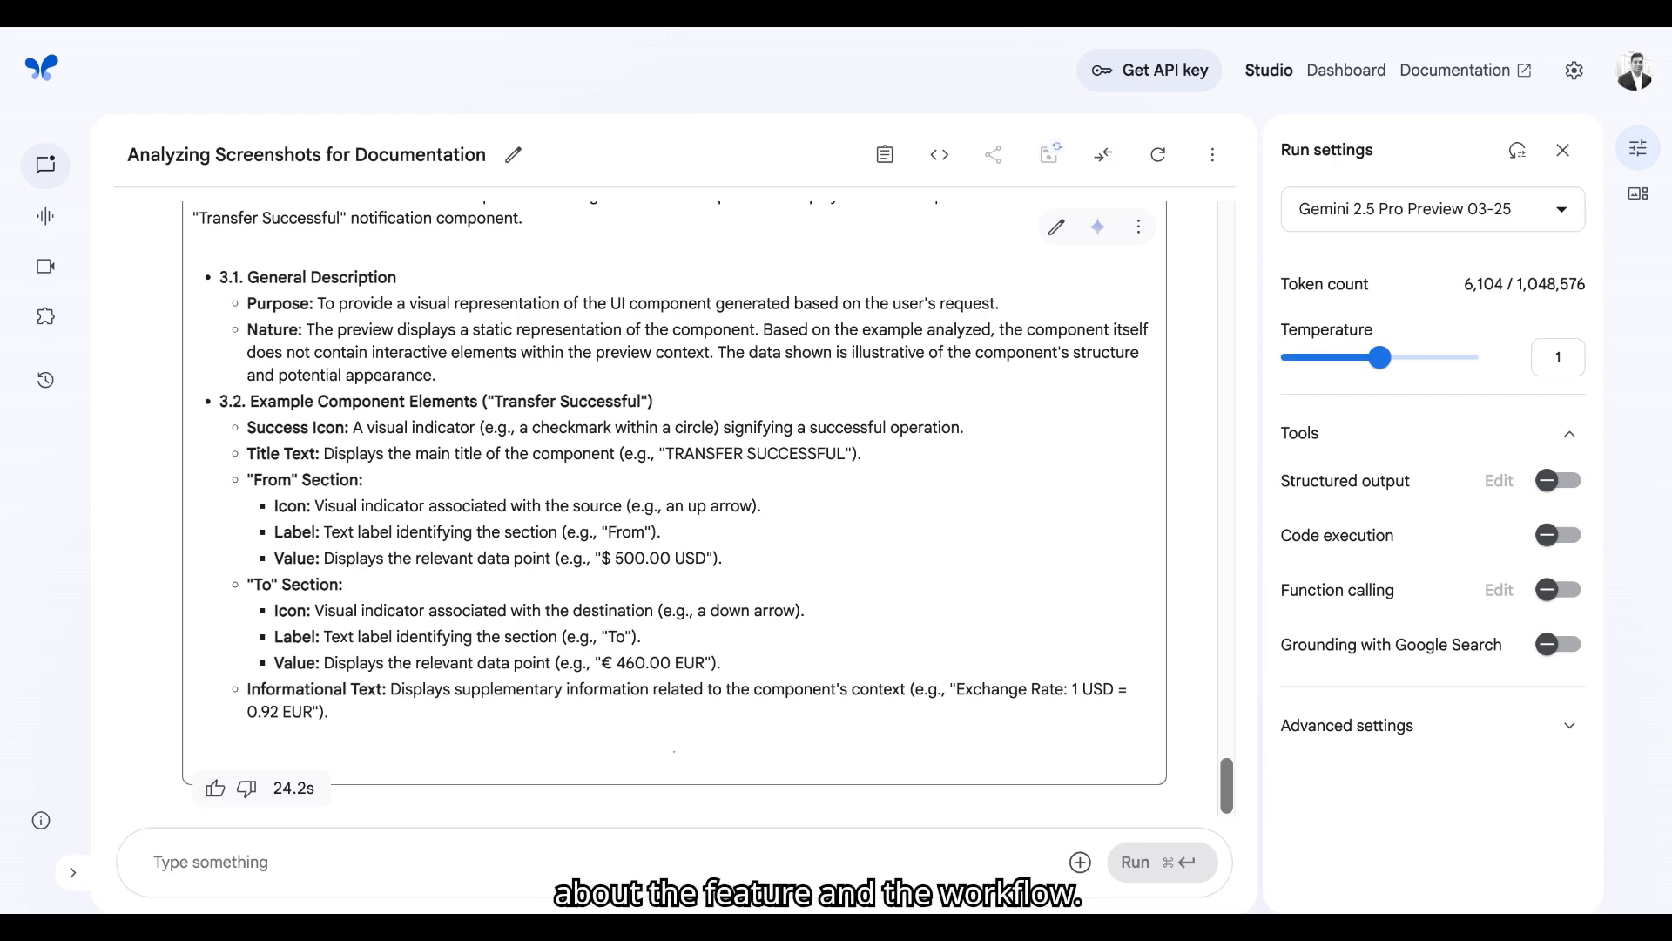
left_click(72, 871)
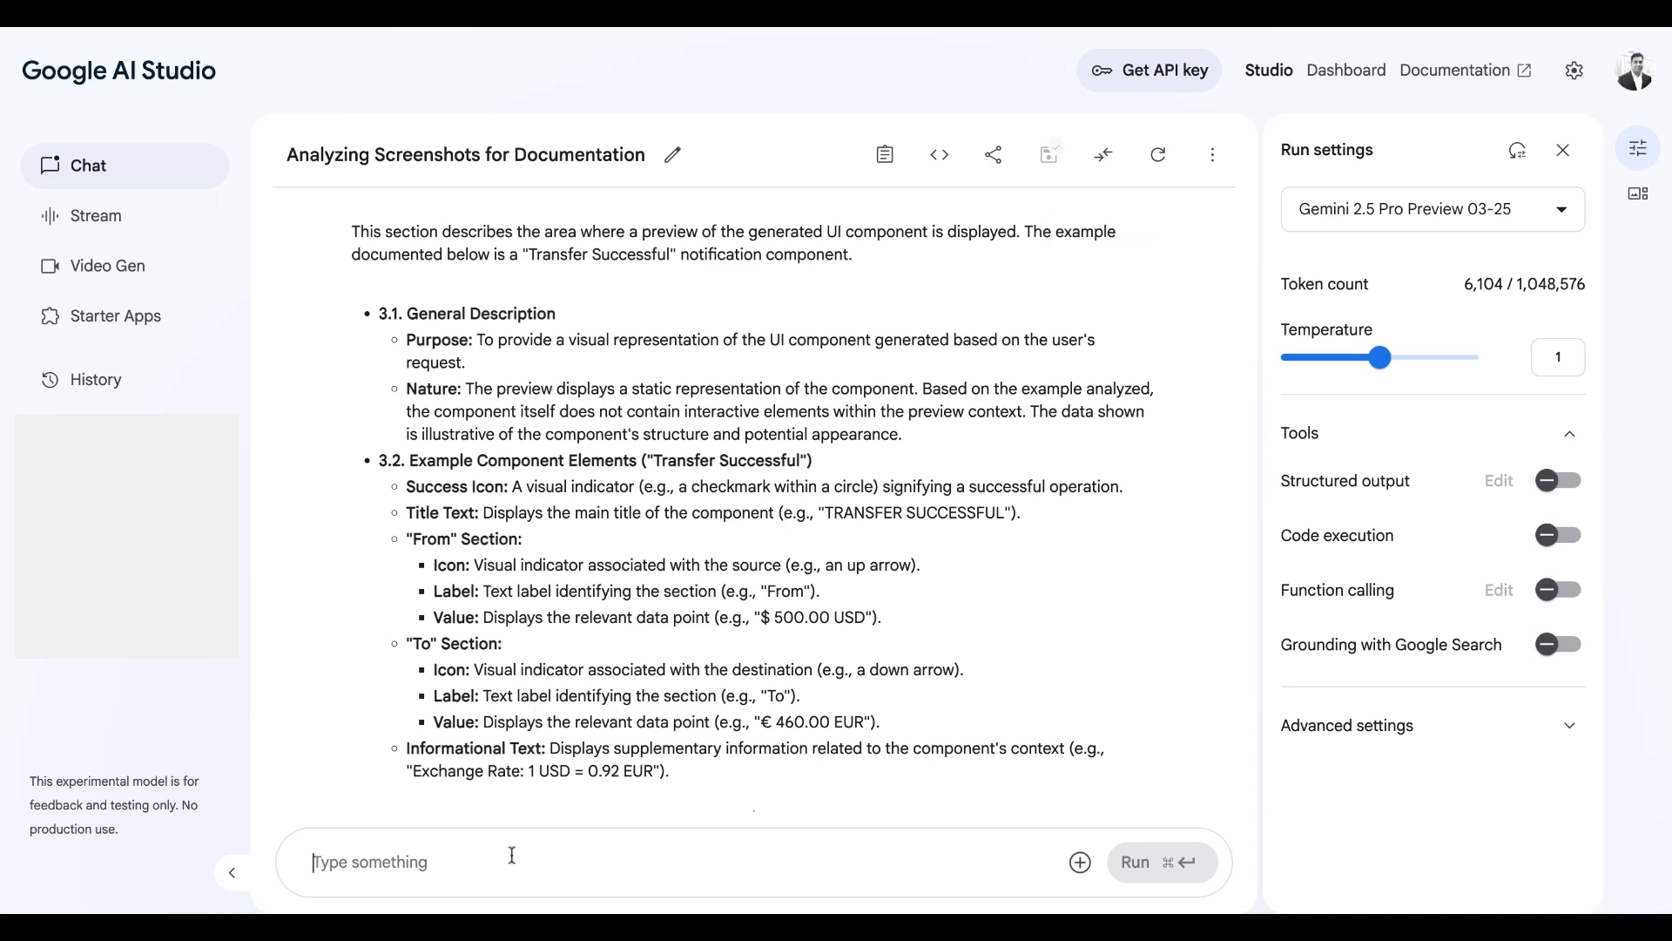
Request 'Generate User Manual' and review the introduction, generation and preview sections
type("General")
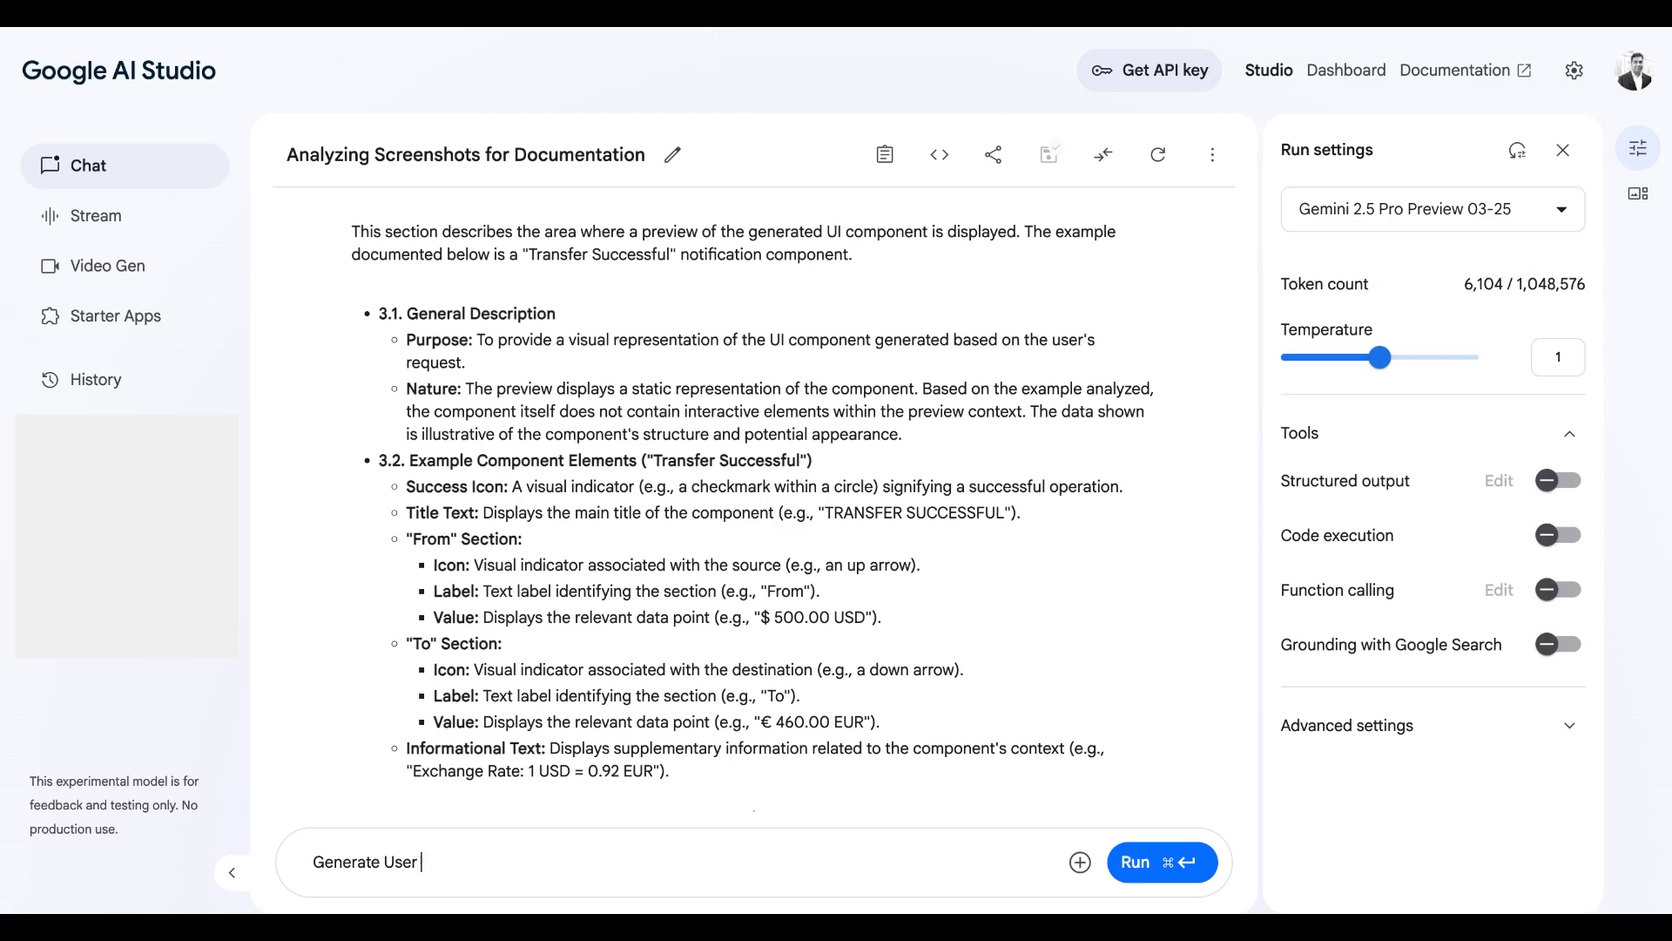
type("Manual")
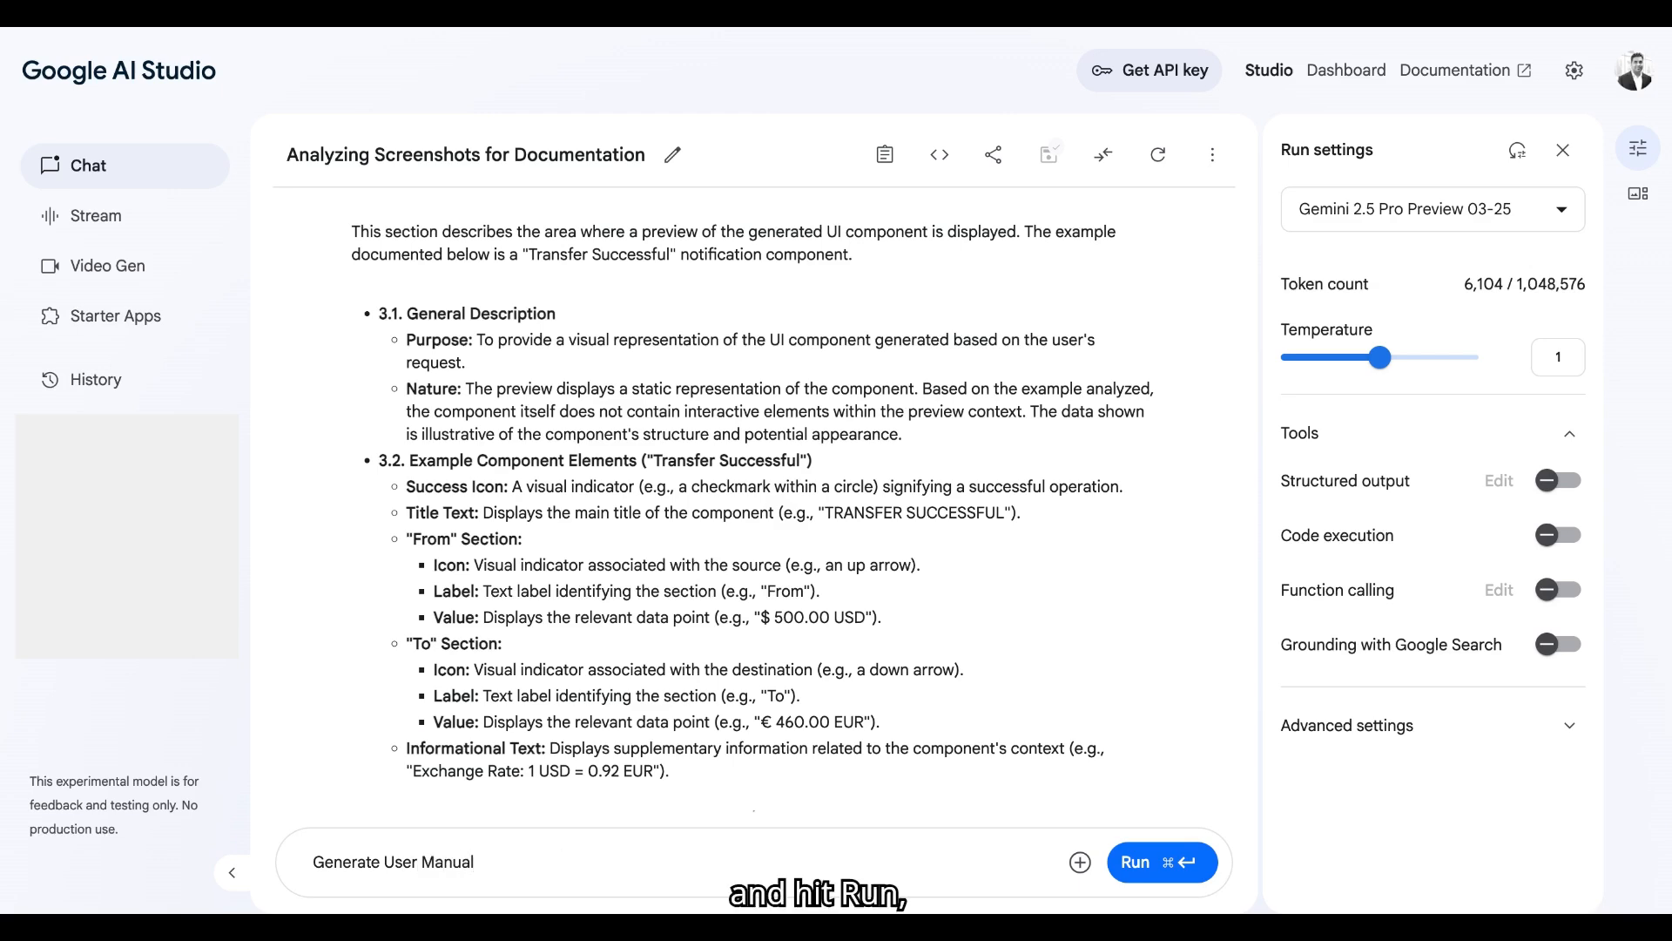
left_click(1160, 861)
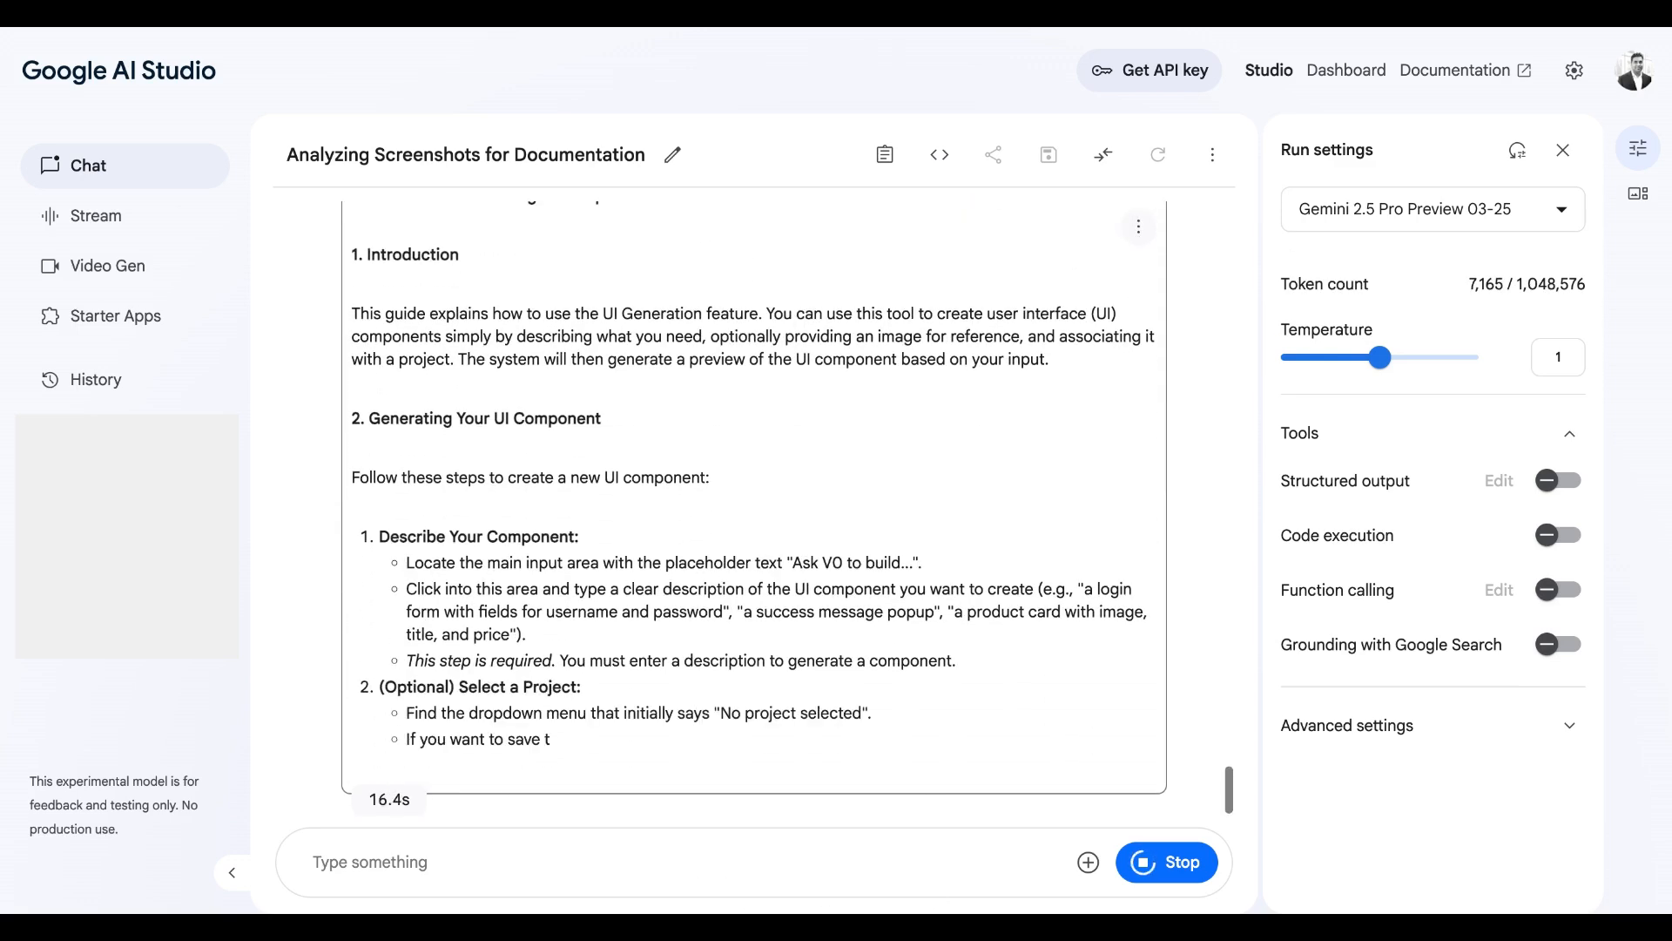
scroll("down", 3)
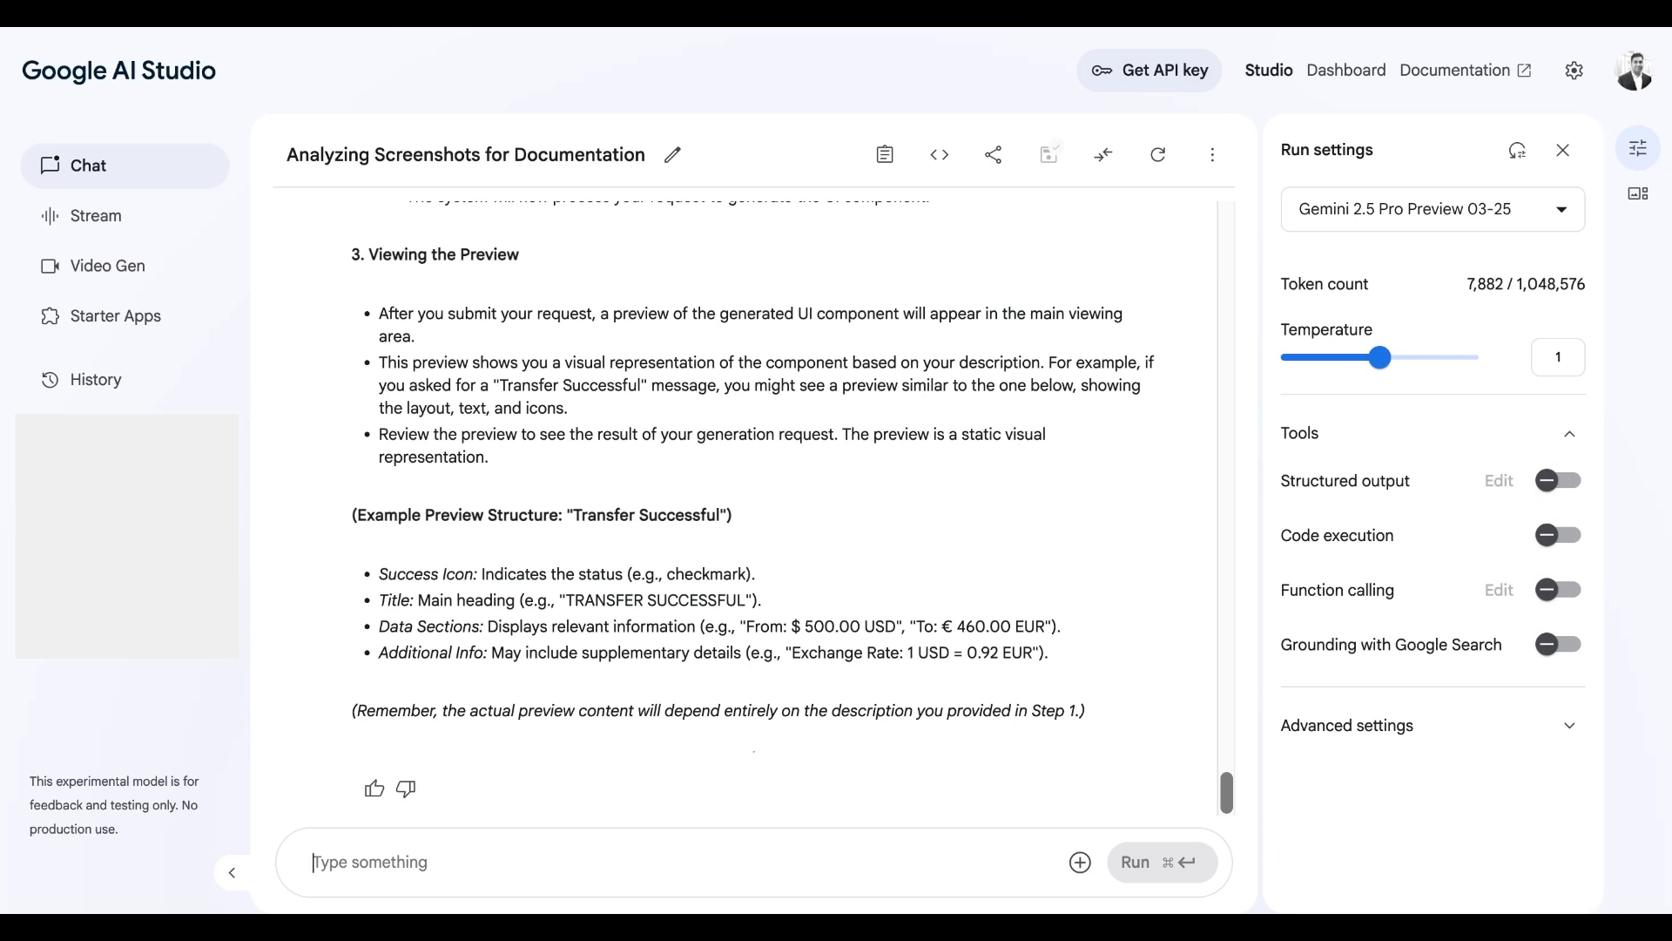
Request 'Create test cases' and scroll through the TC-001 to TC-007 table
type("Create test cases")
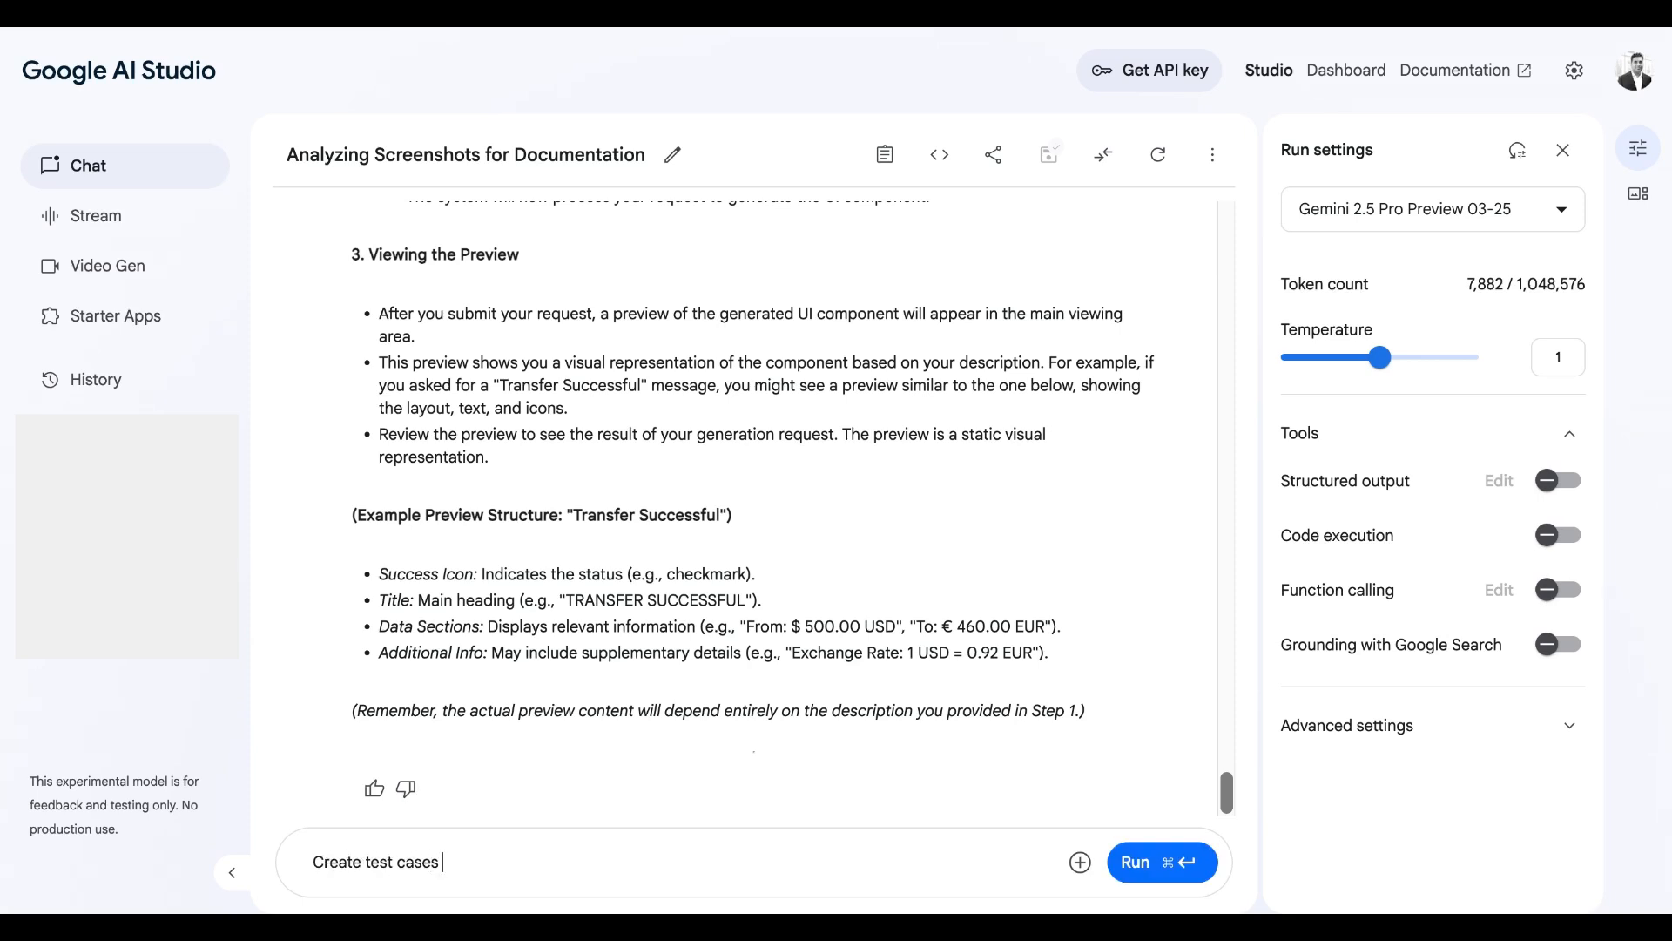
left_click(1161, 861)
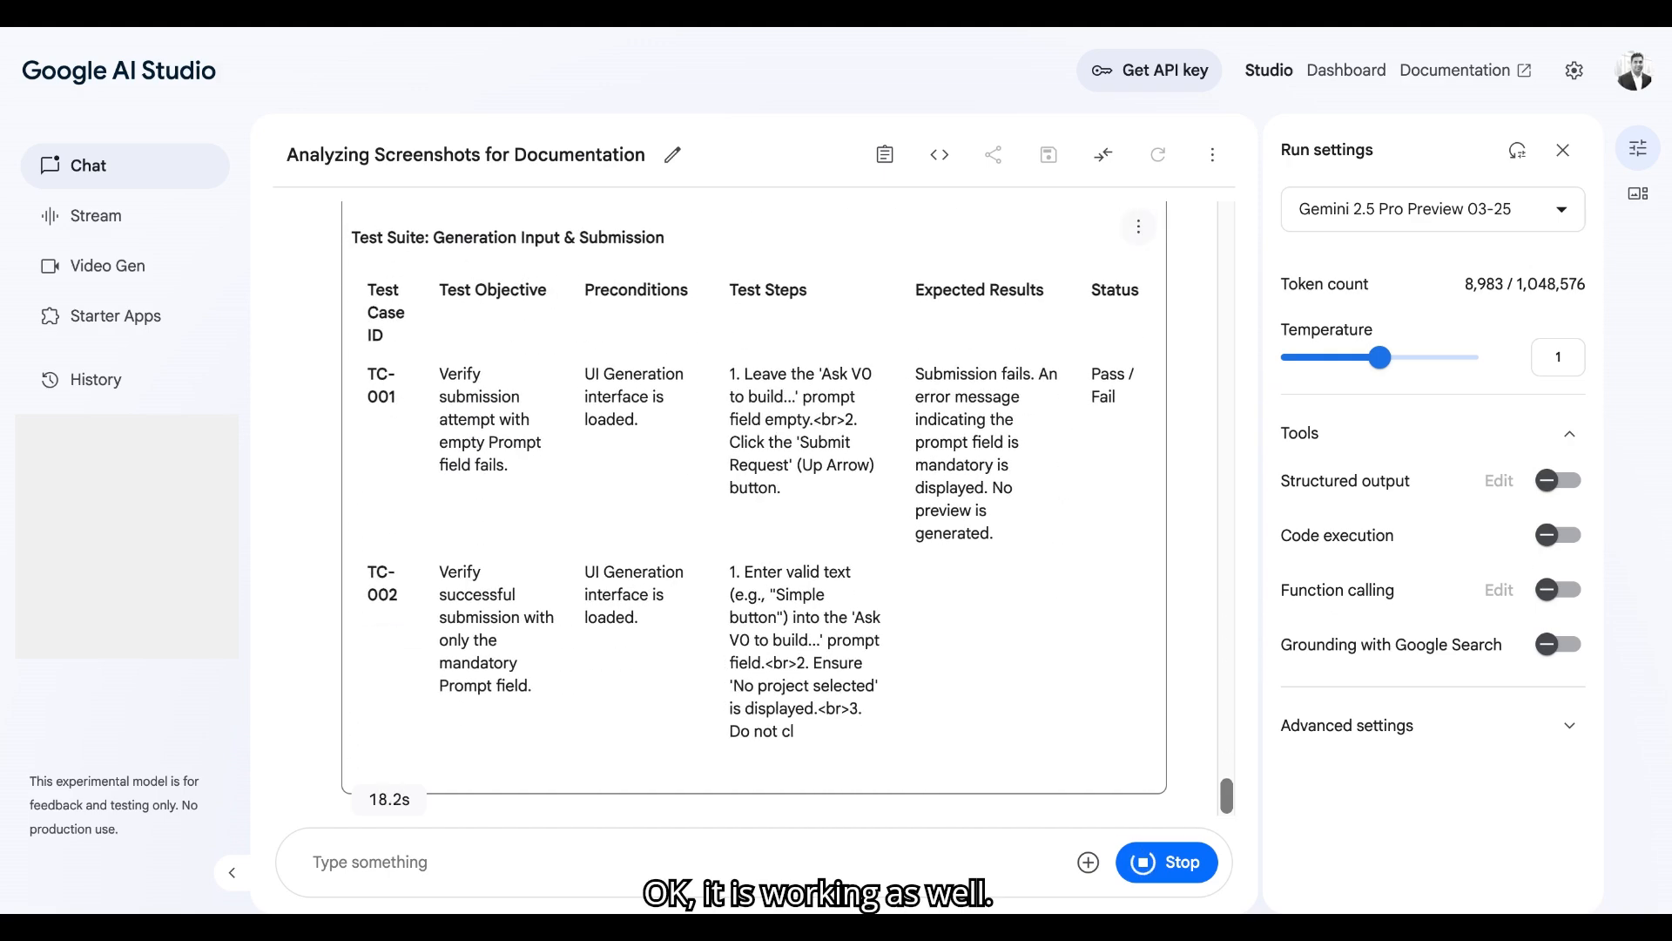
scroll("down", 3)
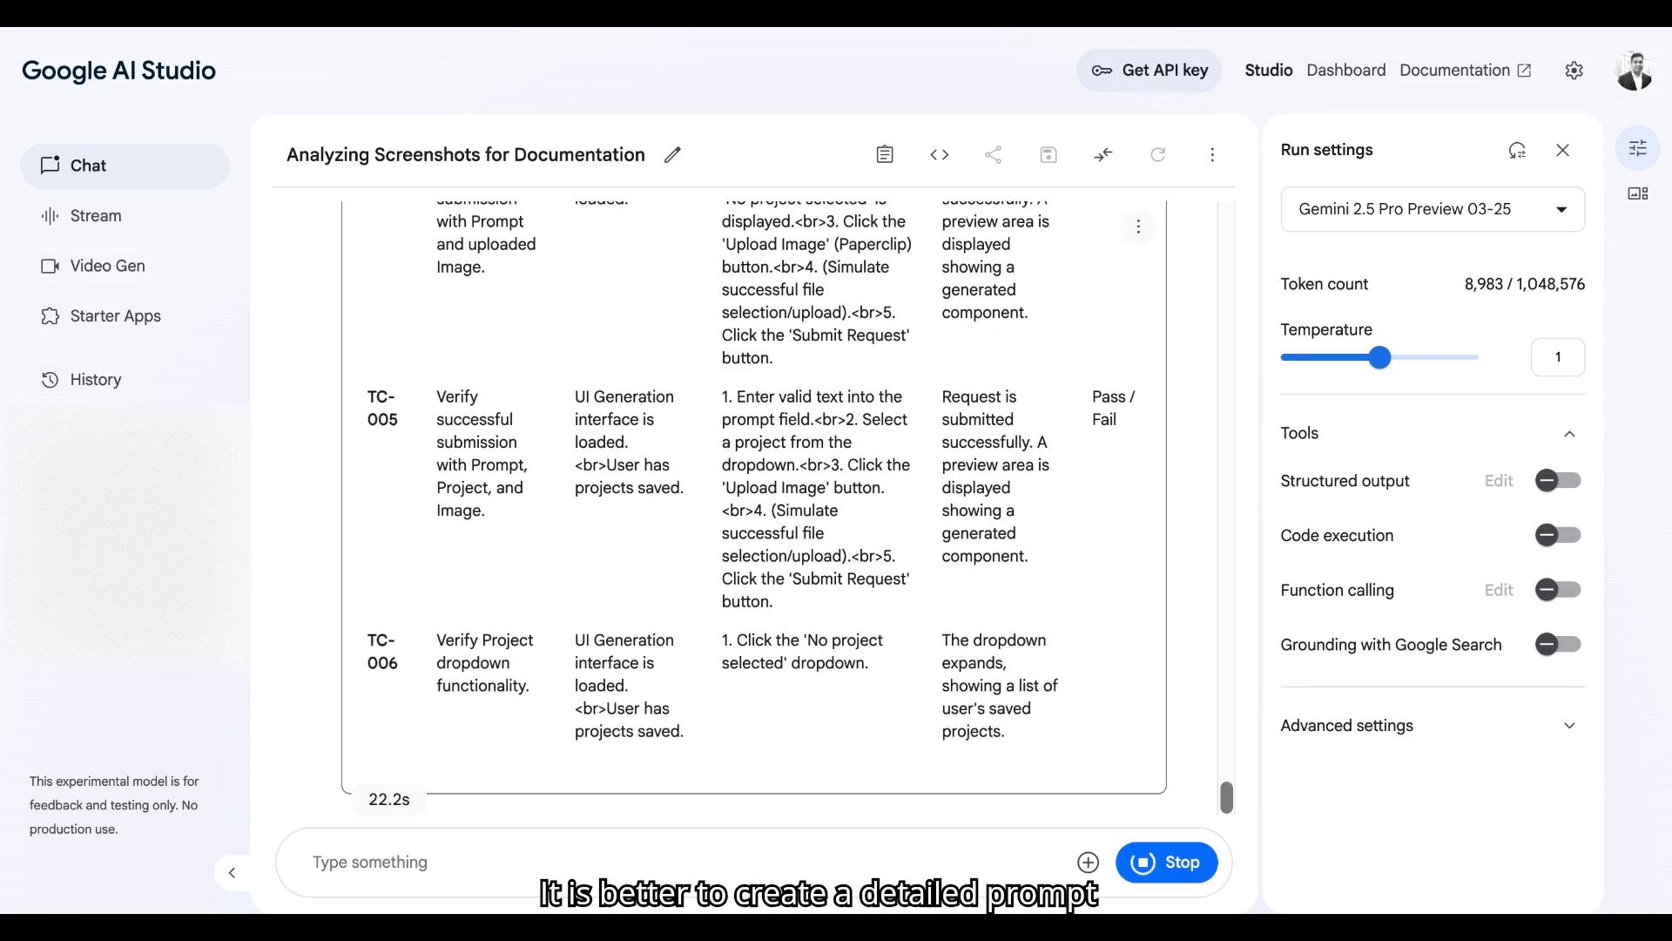
scroll("down", 3)
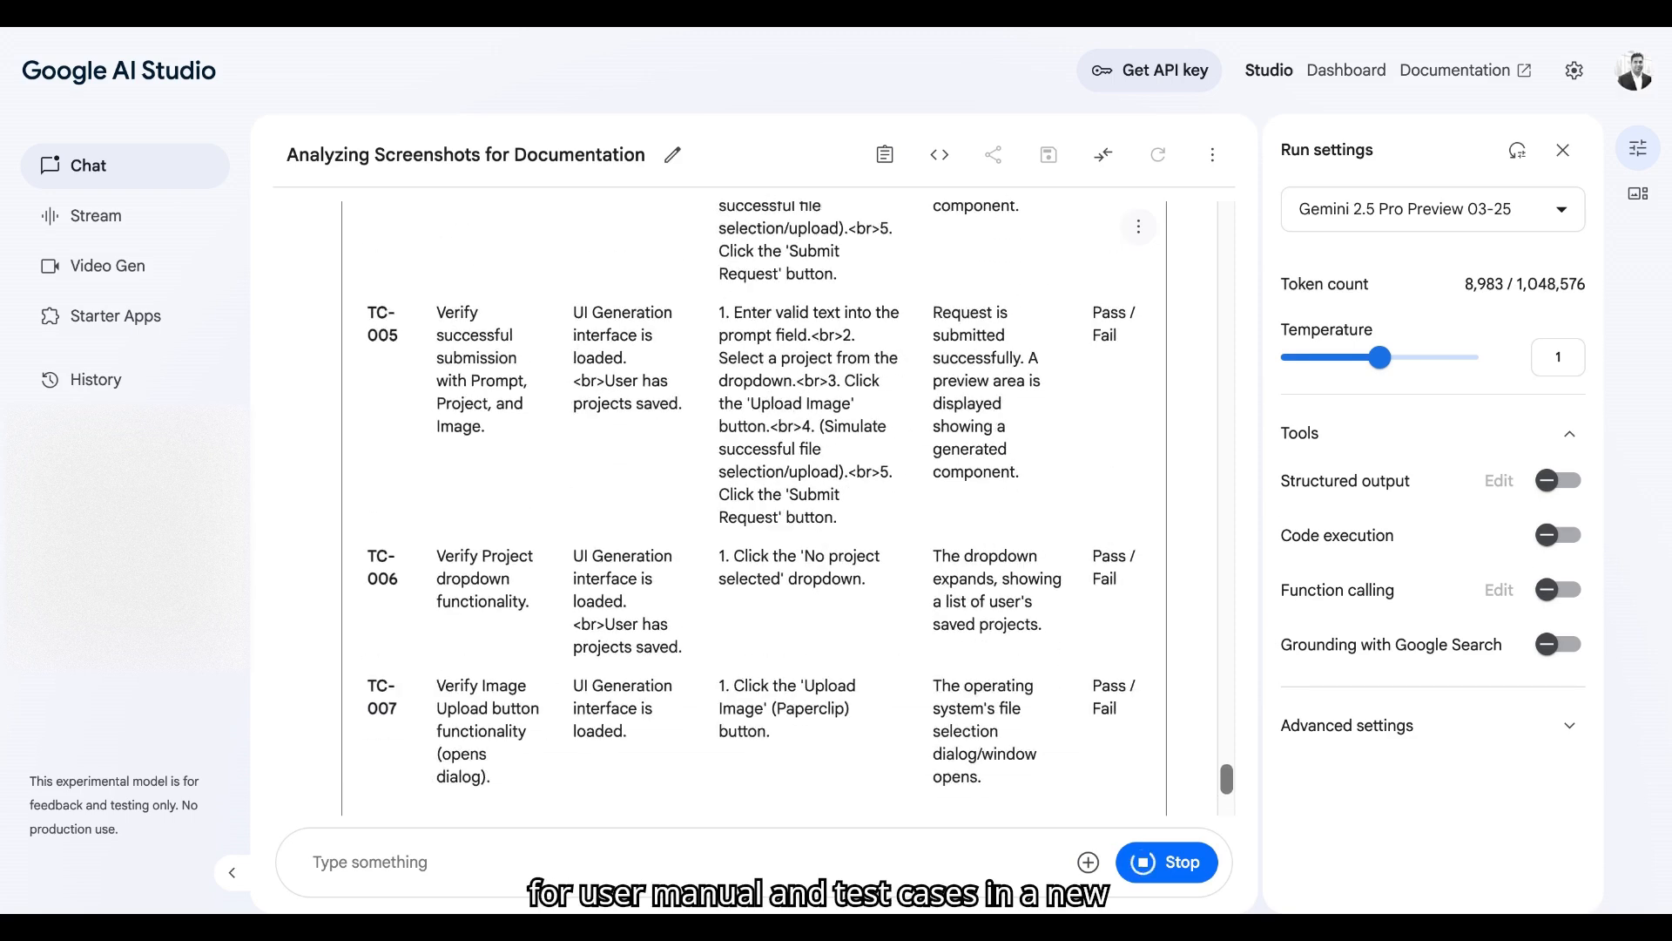